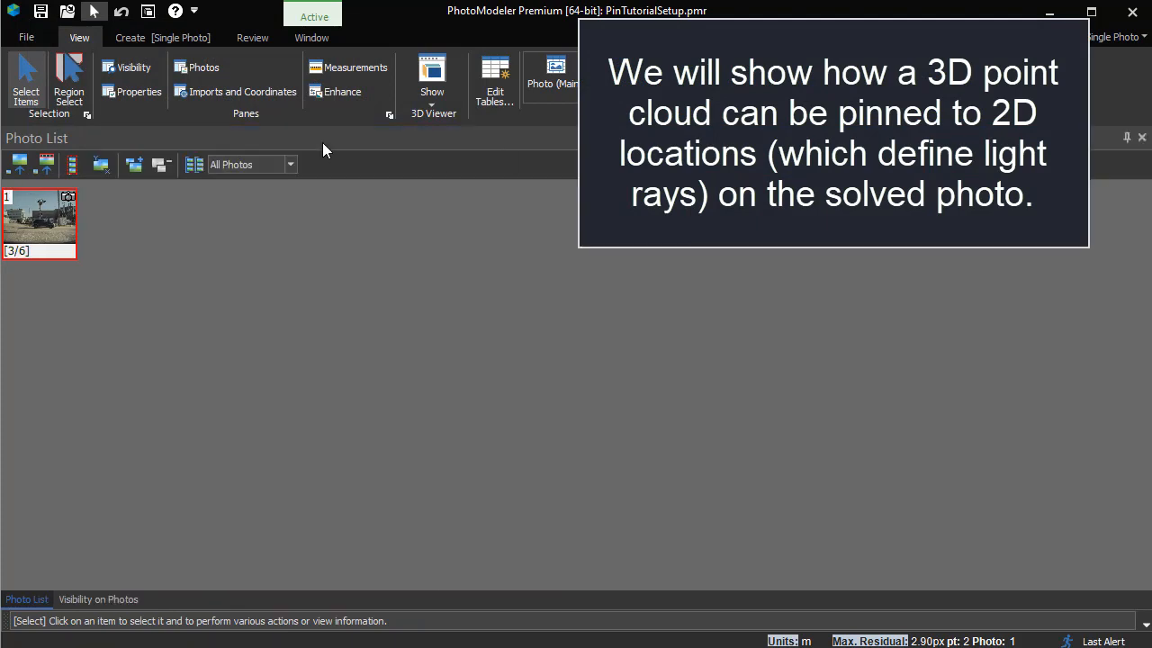
Start adding a point cloud or mesh file as 3D data without transforming the project
click(242, 91)
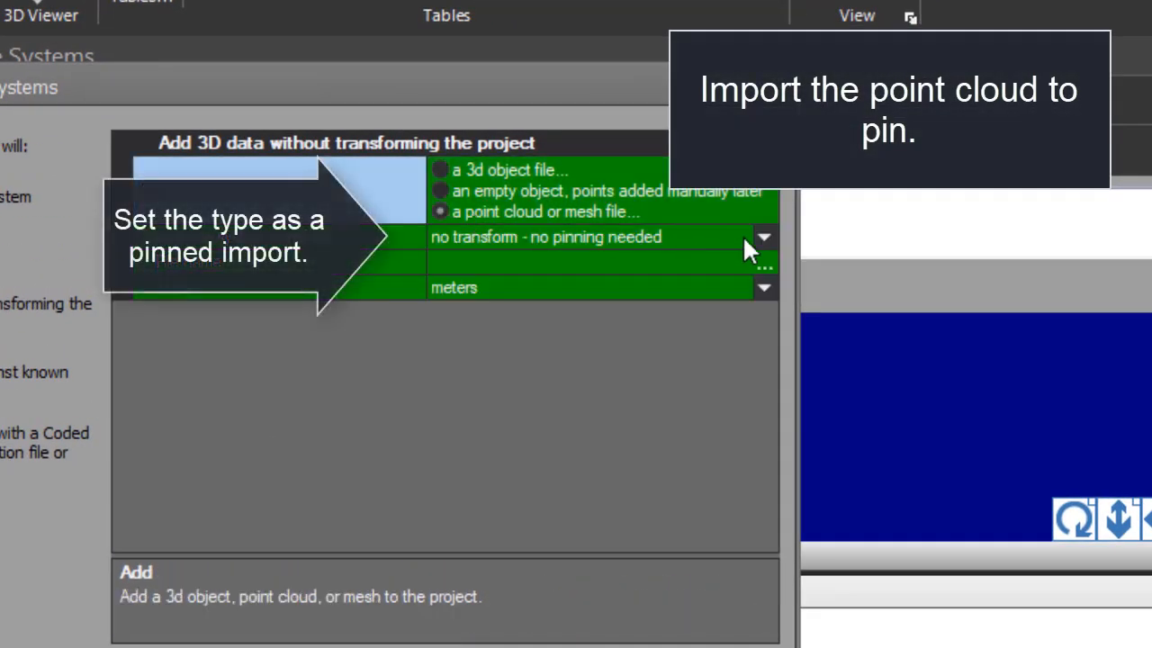
Import Hyundai Kona (2018-2021).pts as a pinned object in feet and accept its import filter
click(763, 237)
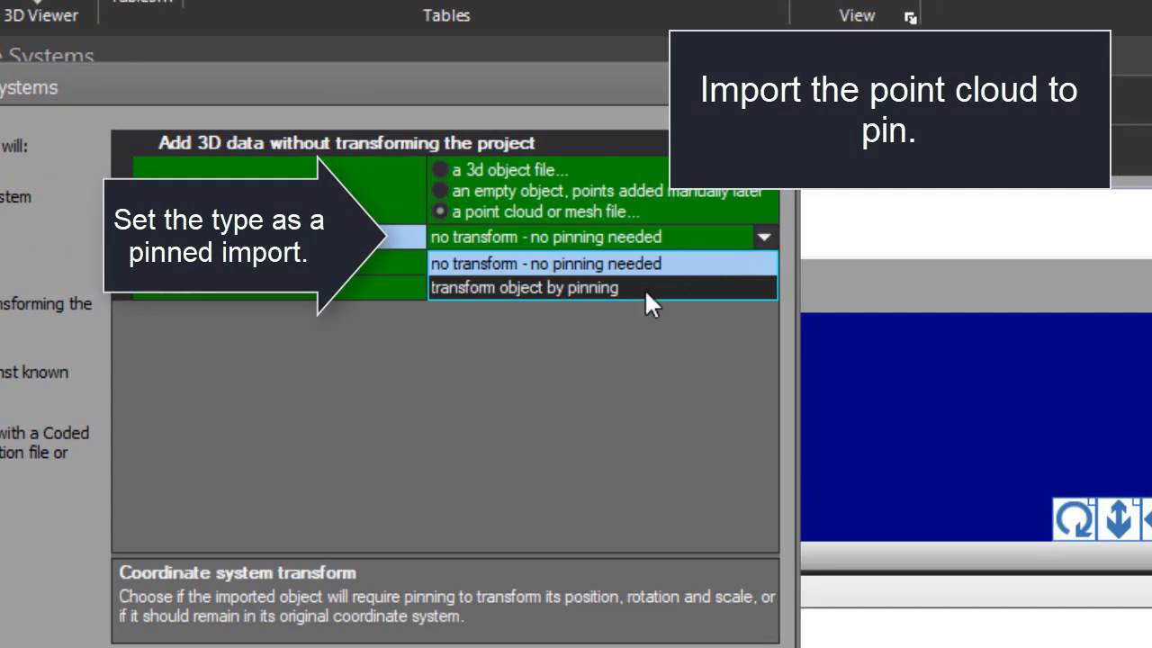
click(524, 287)
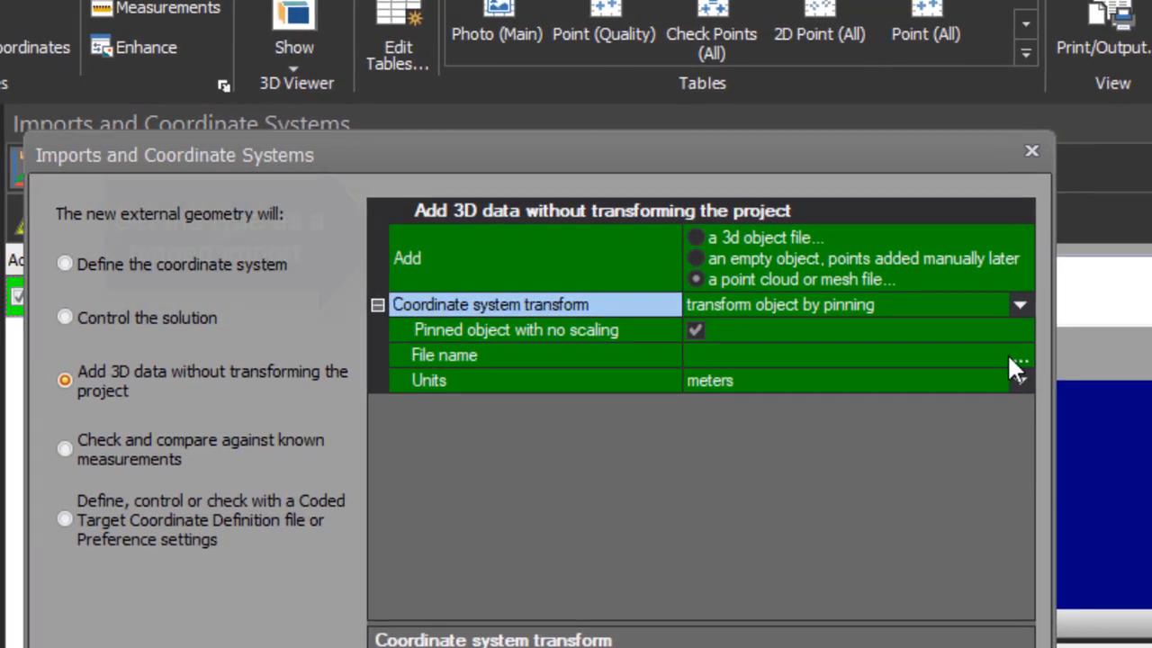
click(1020, 360)
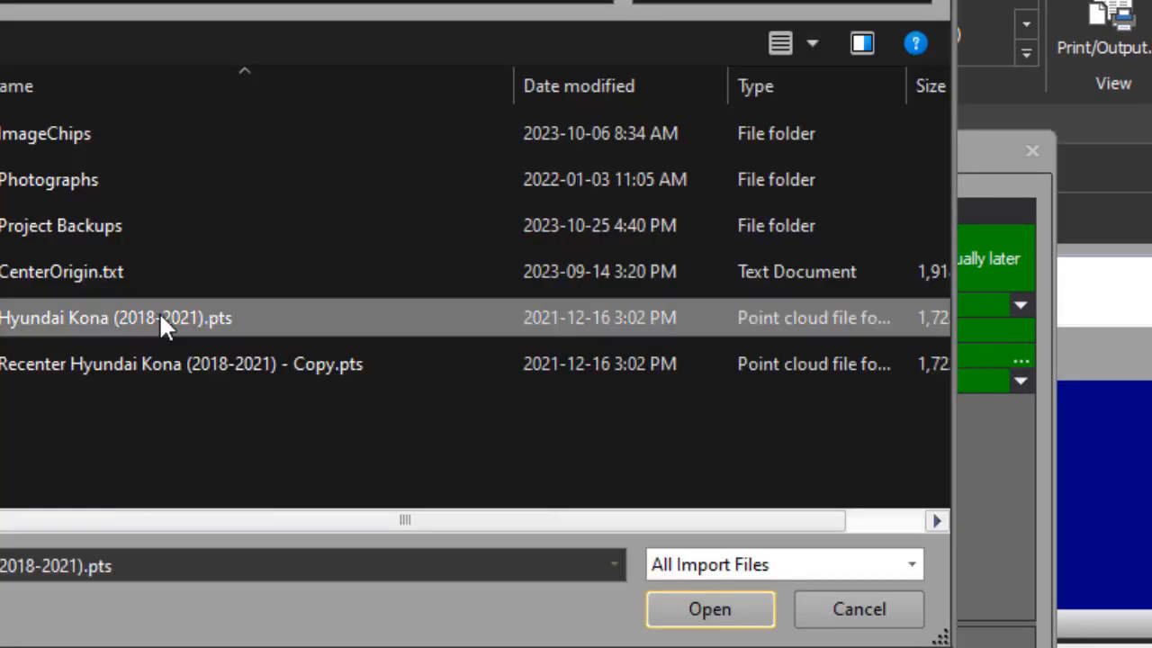
click(709, 609)
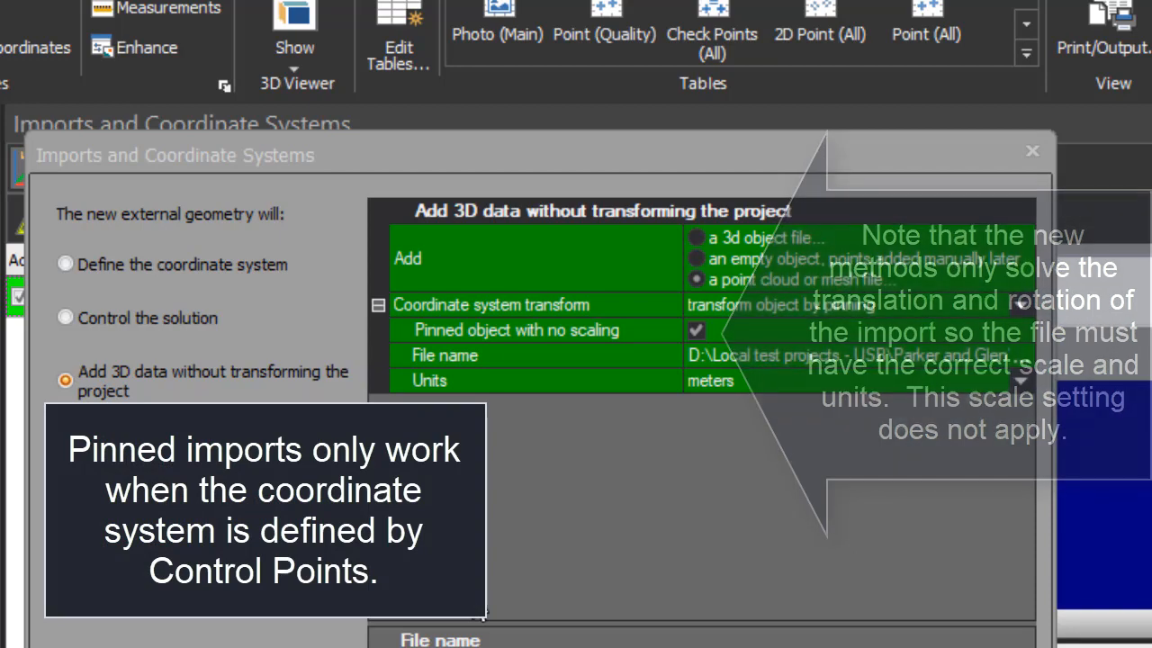
click(1020, 379)
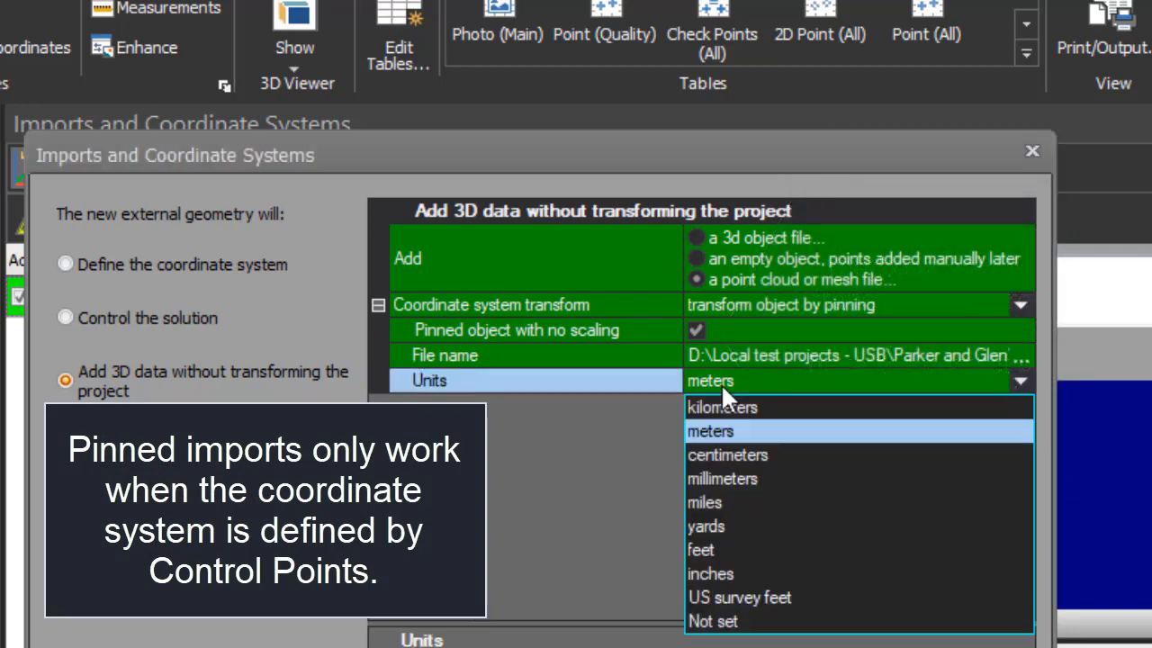
click(701, 549)
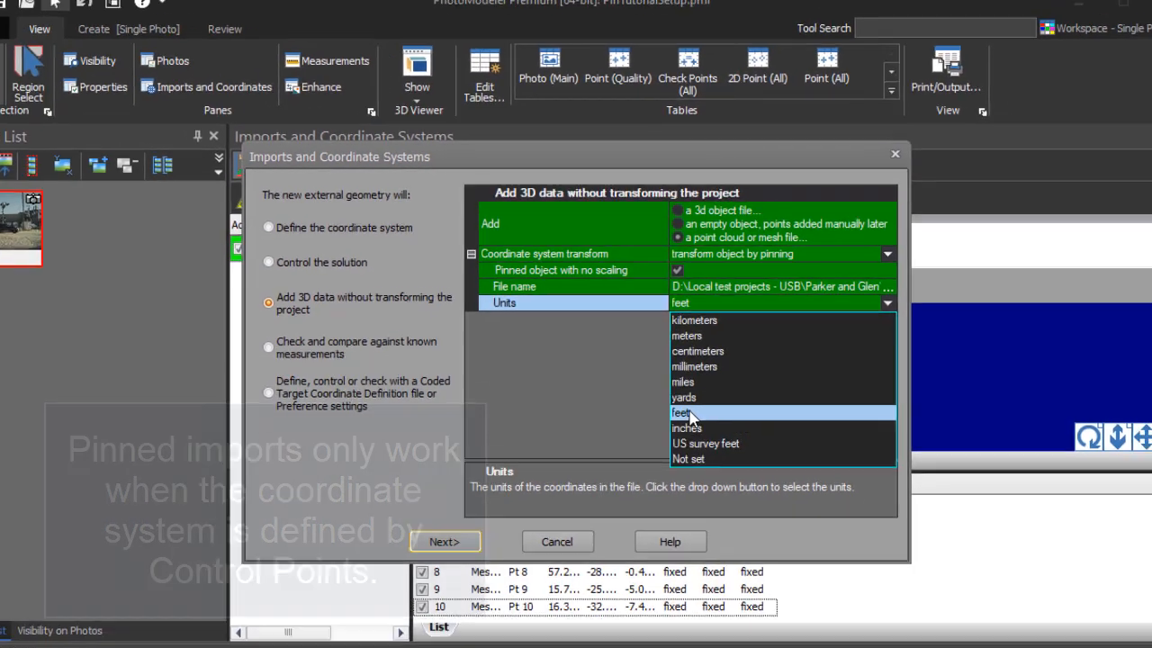
click(681, 412)
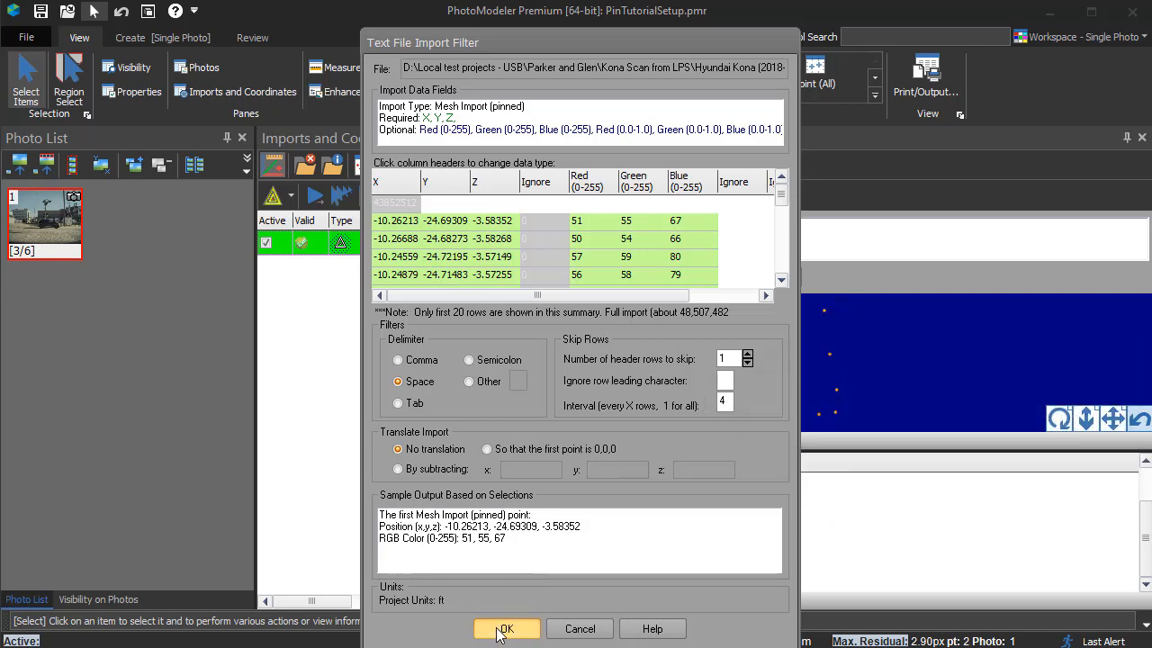
click(506, 628)
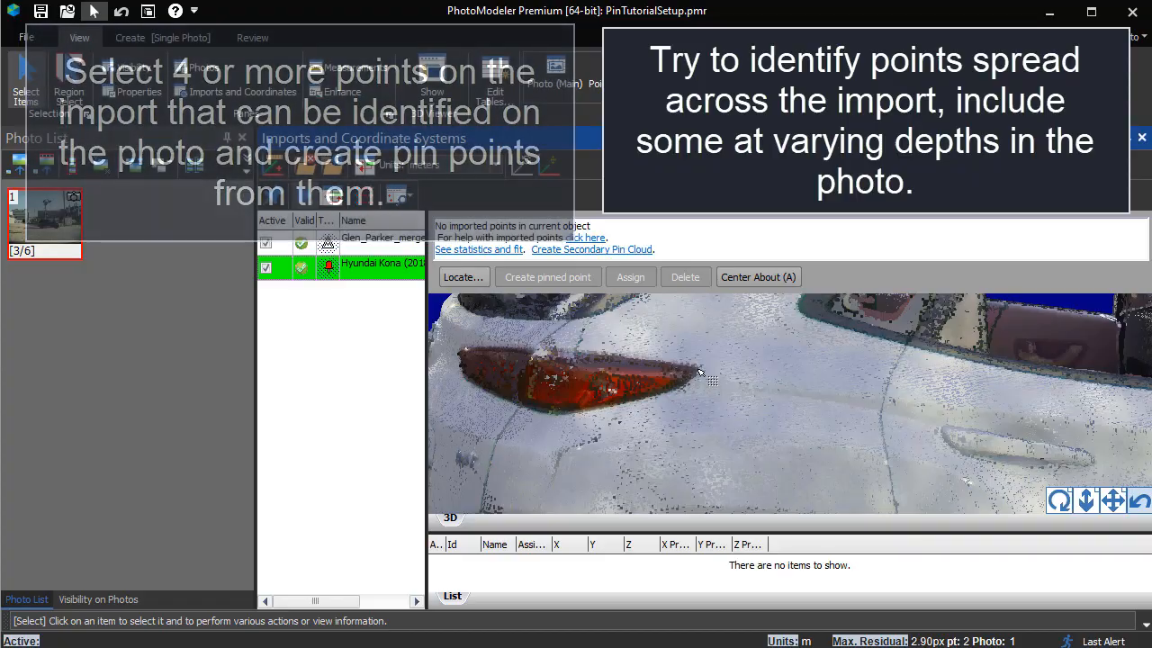
Create pin points on the taillight edge and another distinctive spot of the Kona cloud
click(697, 374)
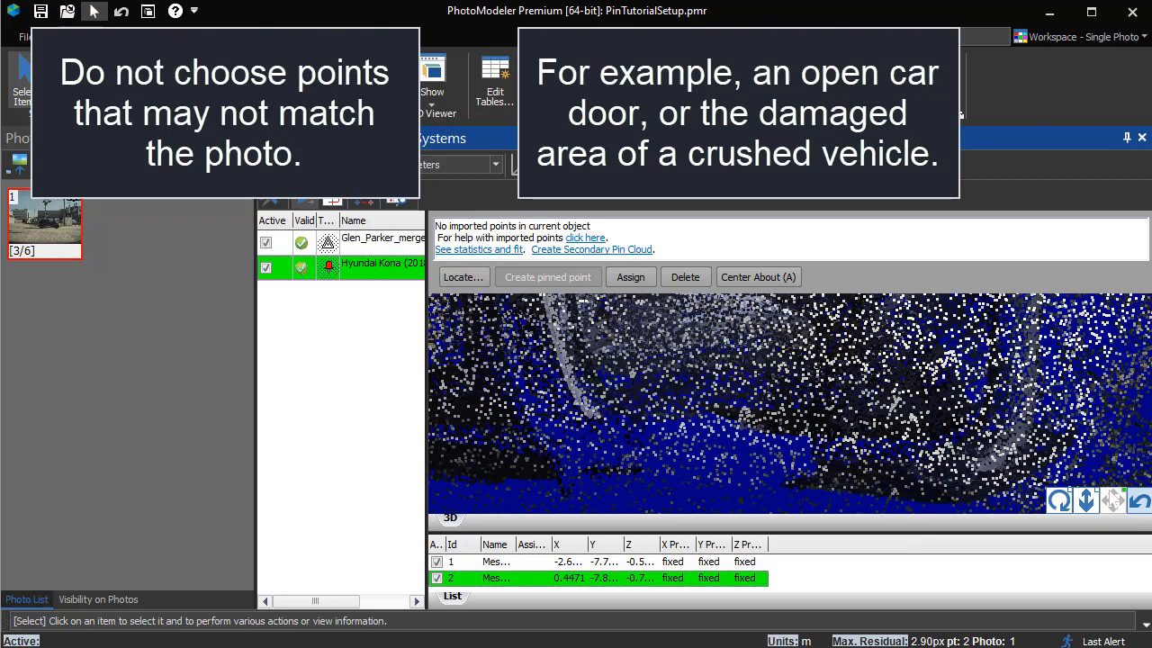
click(547, 276)
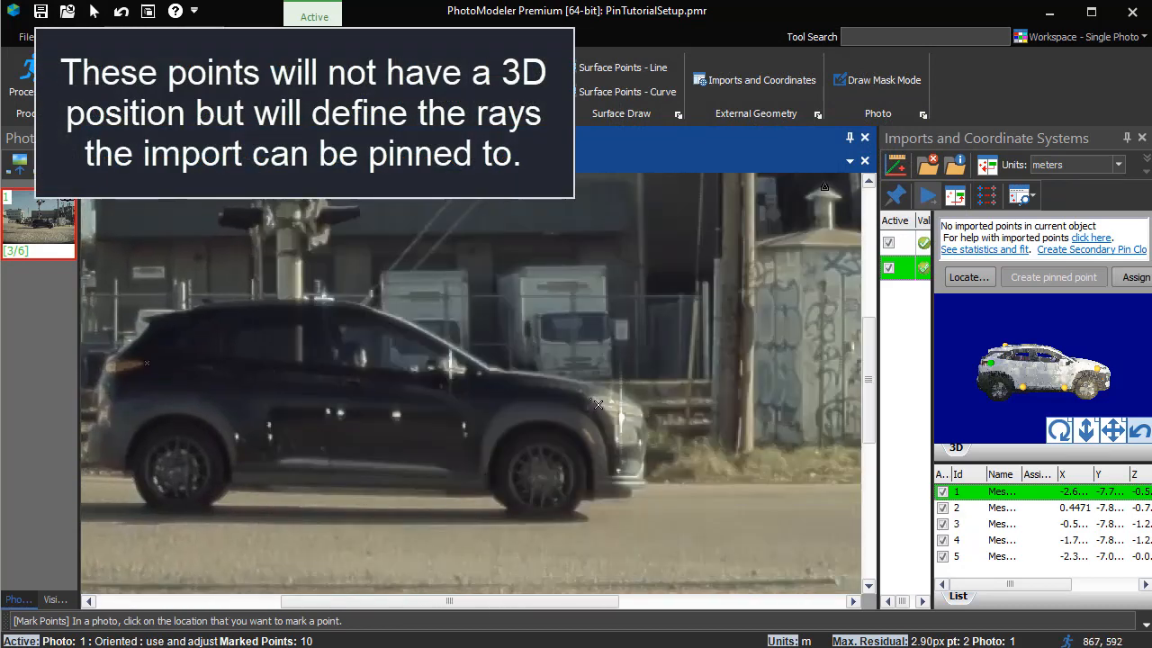
Mark two spots on the car in the photo that match the pinned points
click(453, 481)
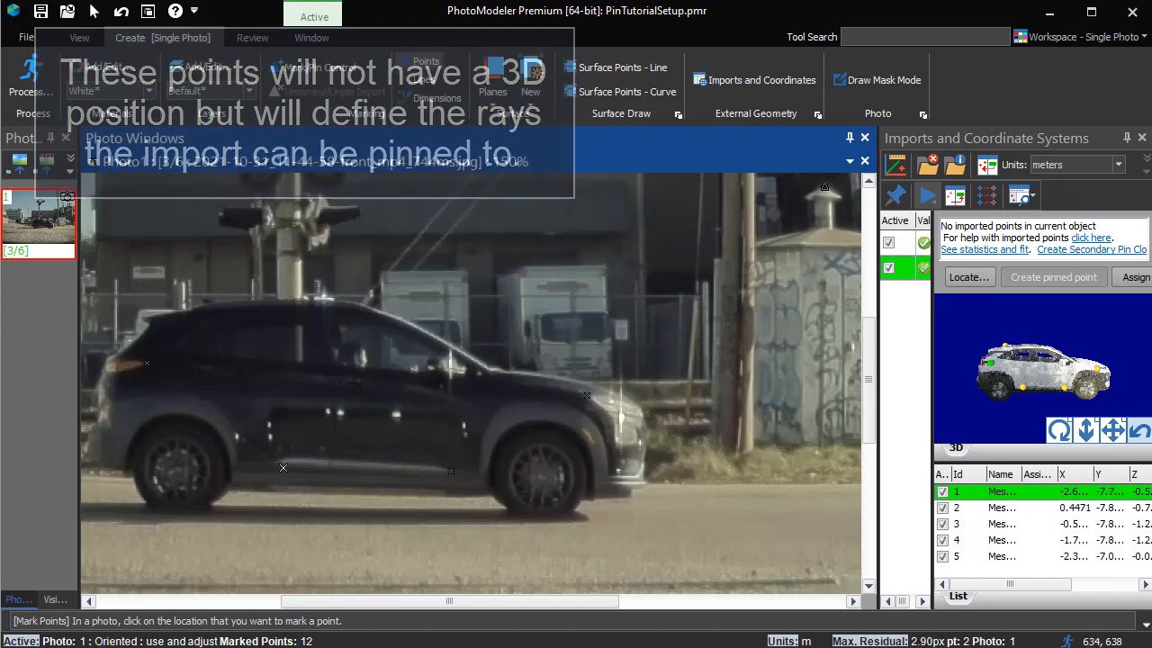
click(206, 303)
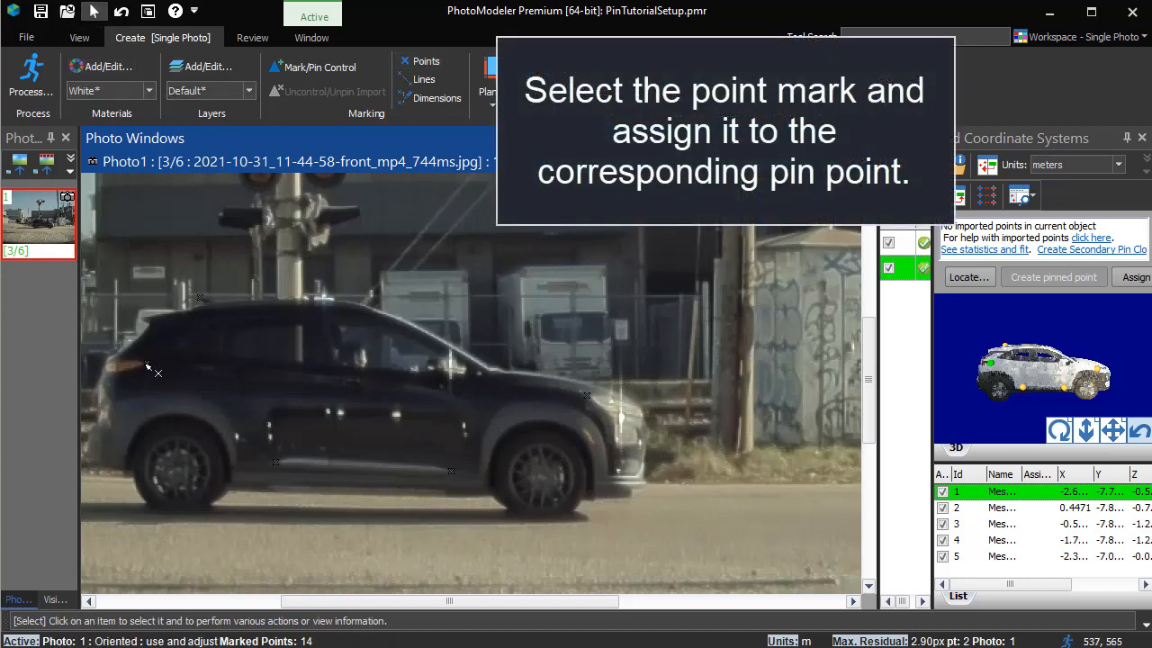
Assign the rear and front car marks to their matching pin points
click(145, 362)
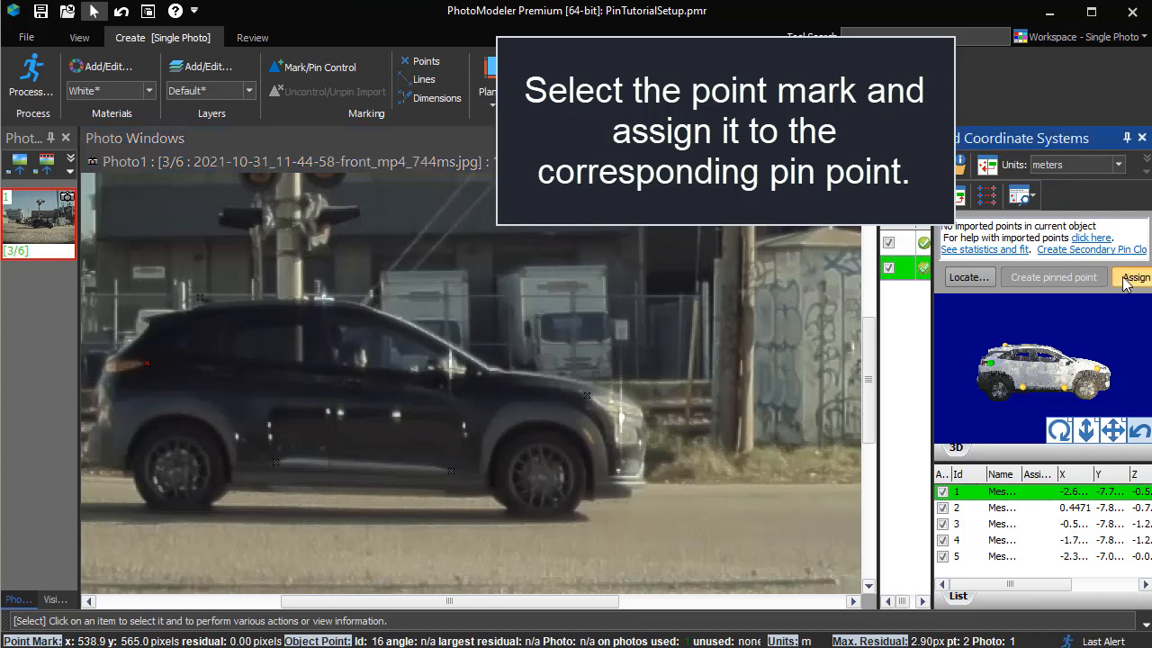
click(1134, 277)
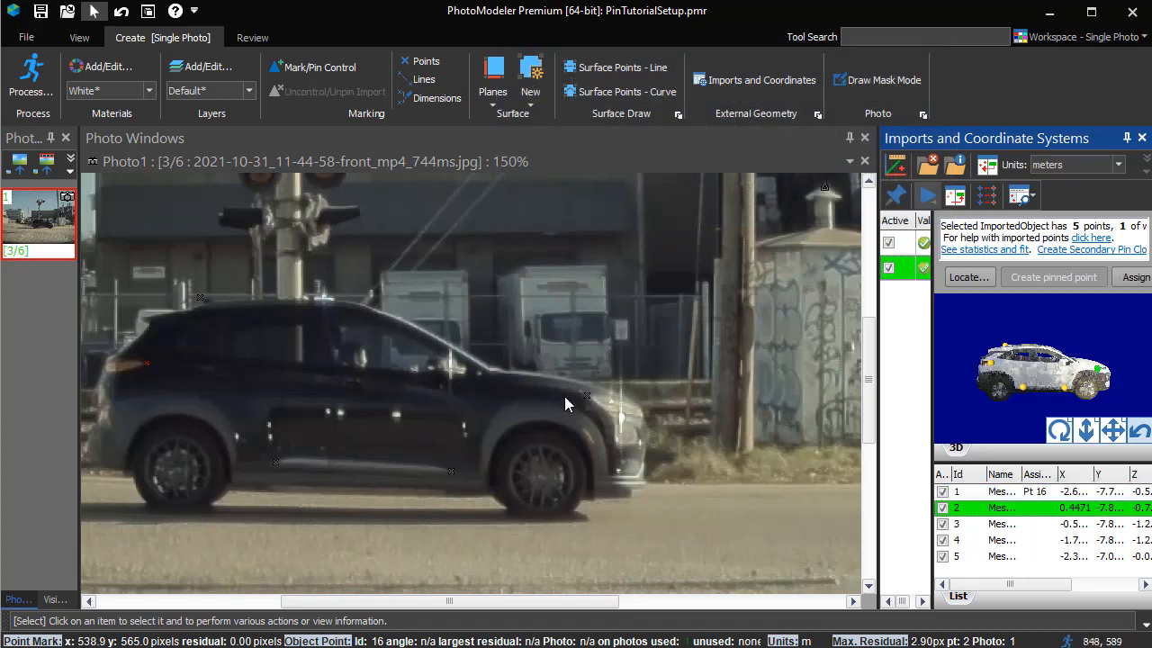
click(1053, 276)
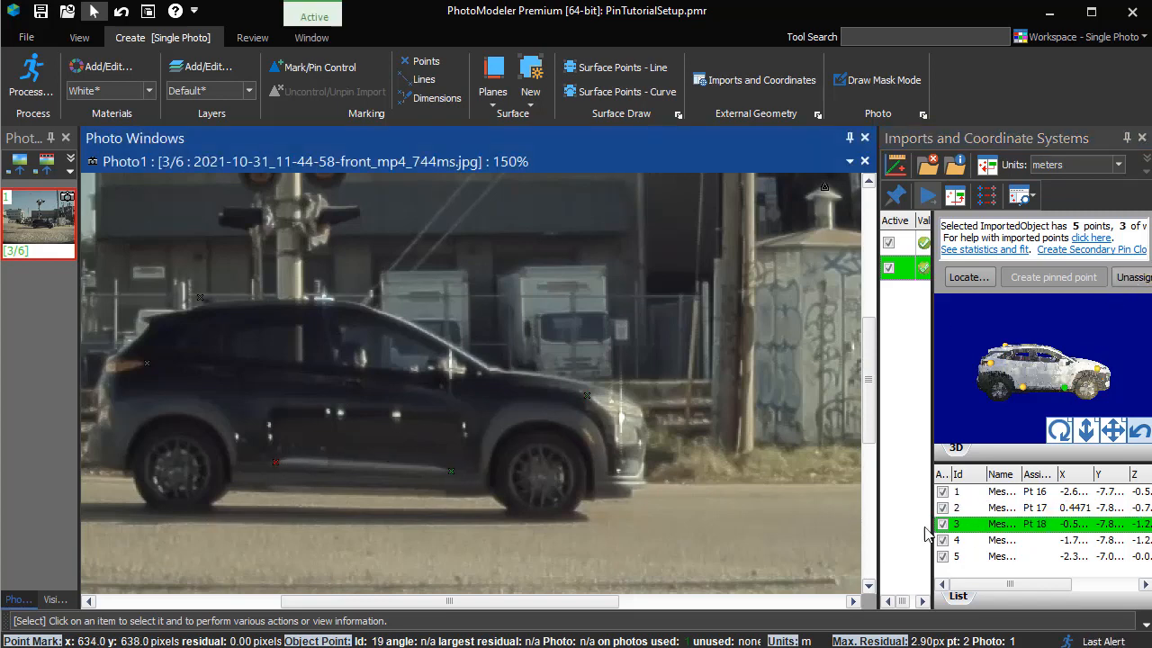
click(999, 539)
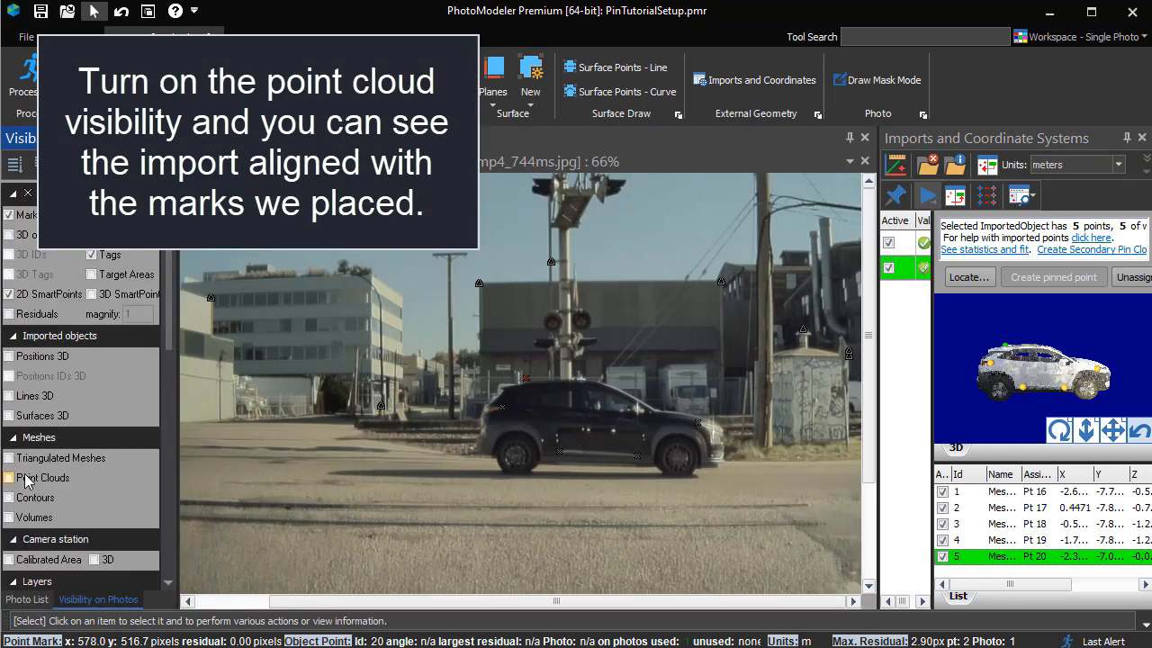
Turn on Point Clouds visibility so the Kona cloud overlays the photo
click(9, 480)
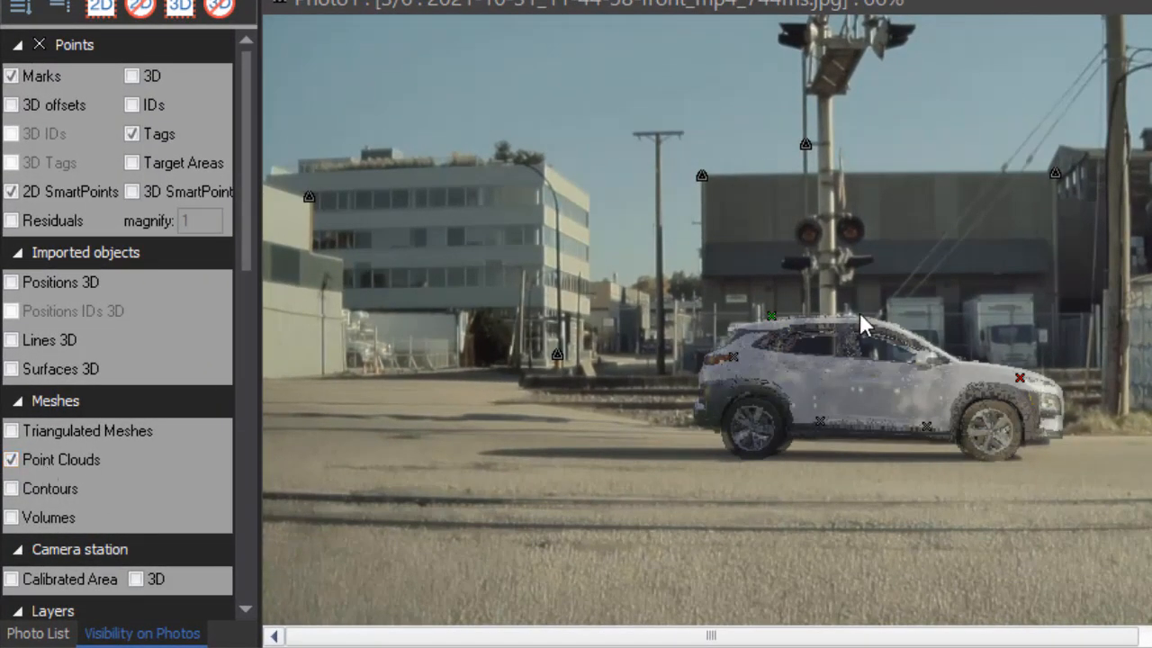
scroll(up, 3)
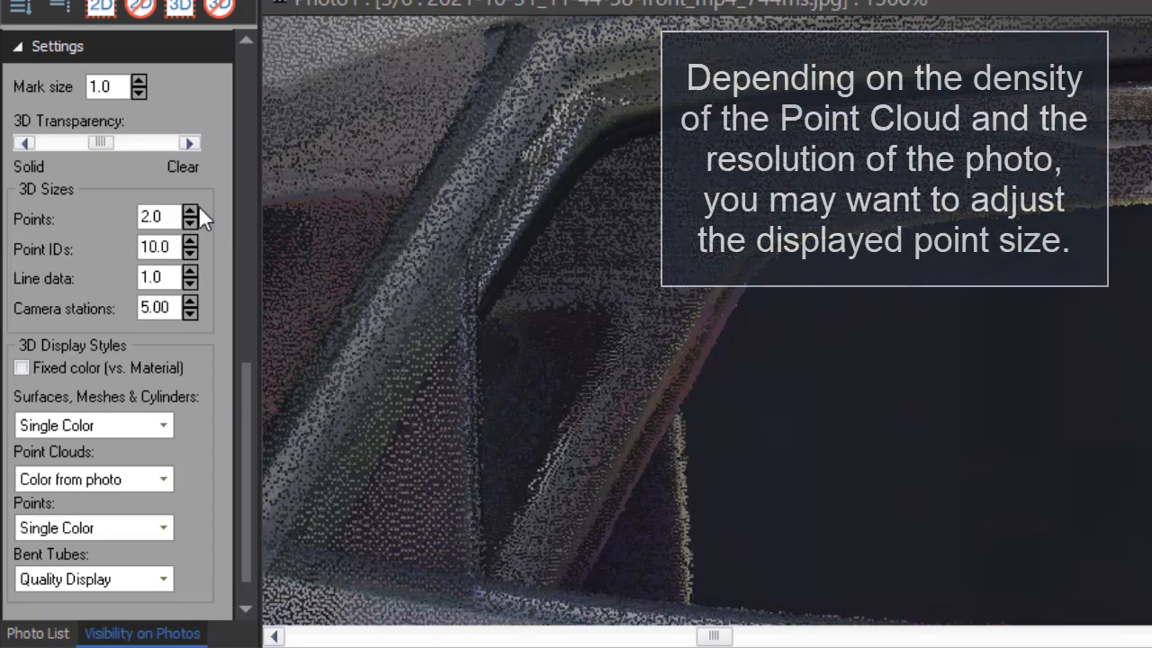
Try a larger overlay point size, then shrink the cloud dots down to 1.0
click(190, 212)
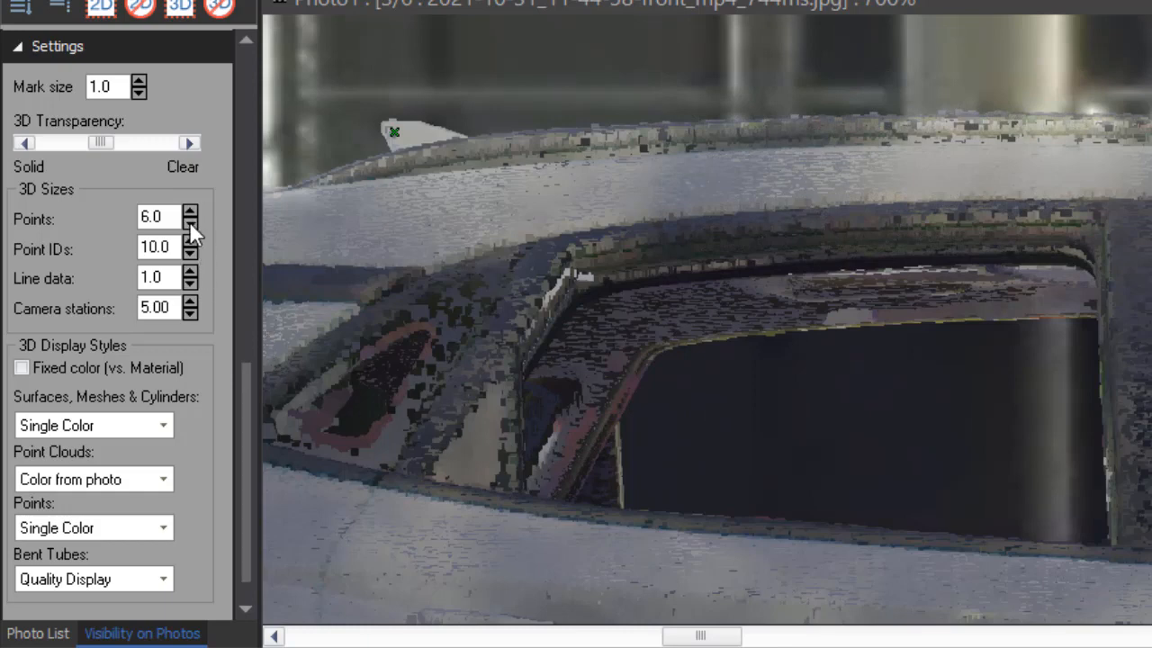
click(190, 223)
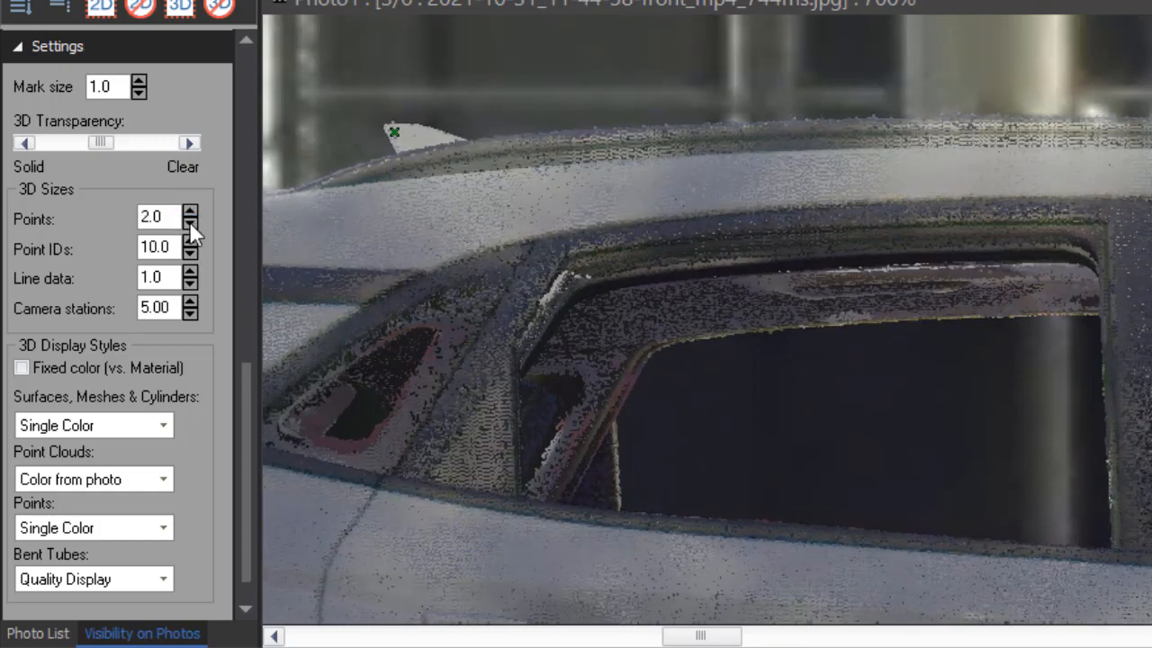
click(190, 223)
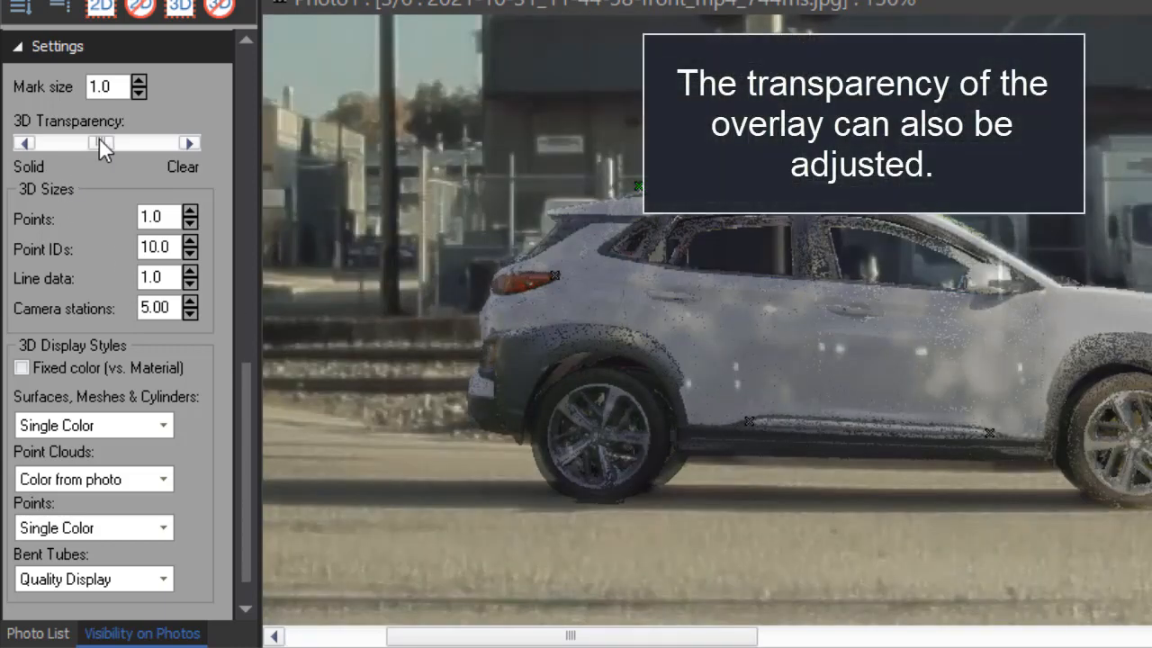
Try solid and clear 3D transparency, then settle the cloud overlay near medium
drag(97, 142, 49, 142)
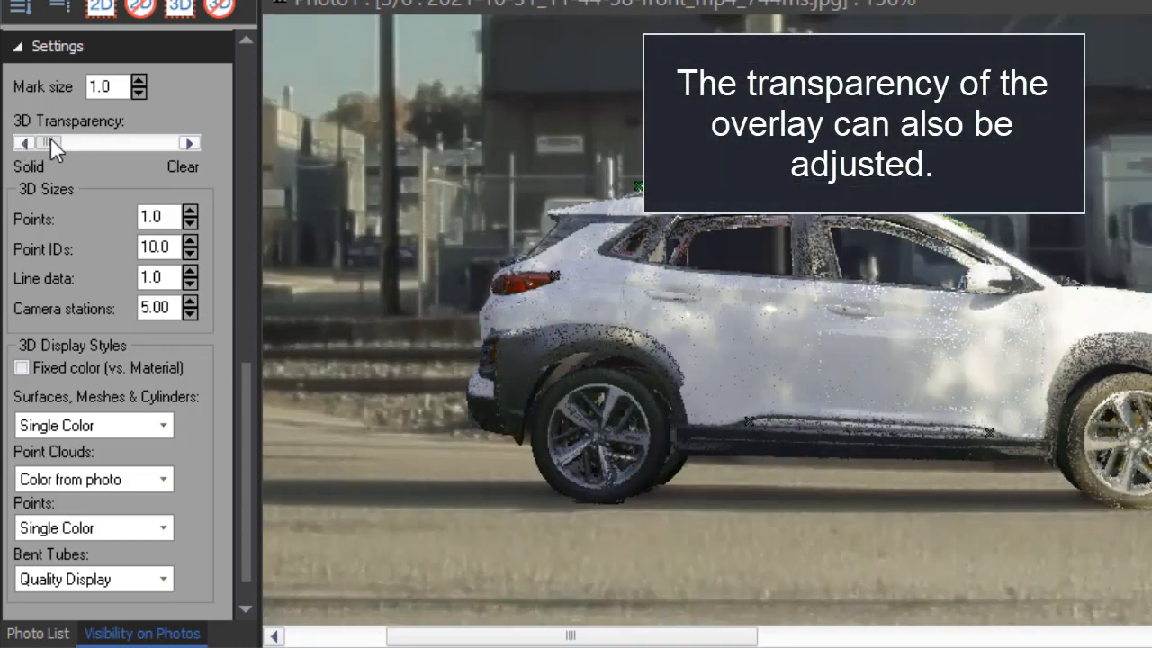
drag(50, 142, 162, 142)
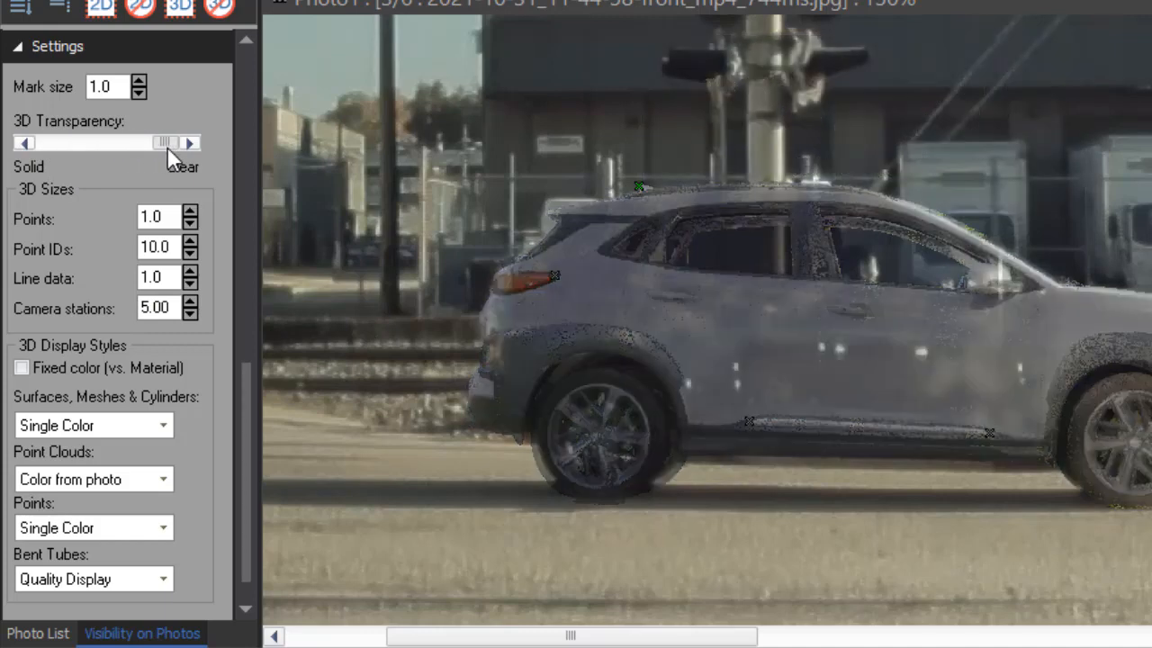
drag(165, 142, 59, 142)
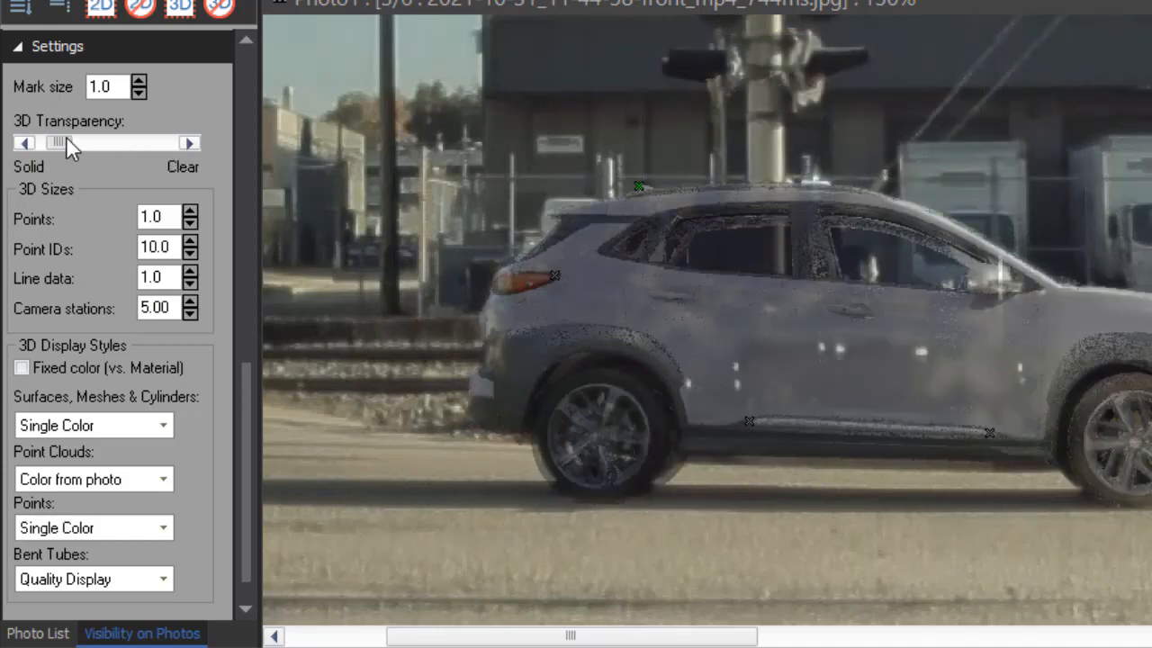
drag(56, 142, 115, 142)
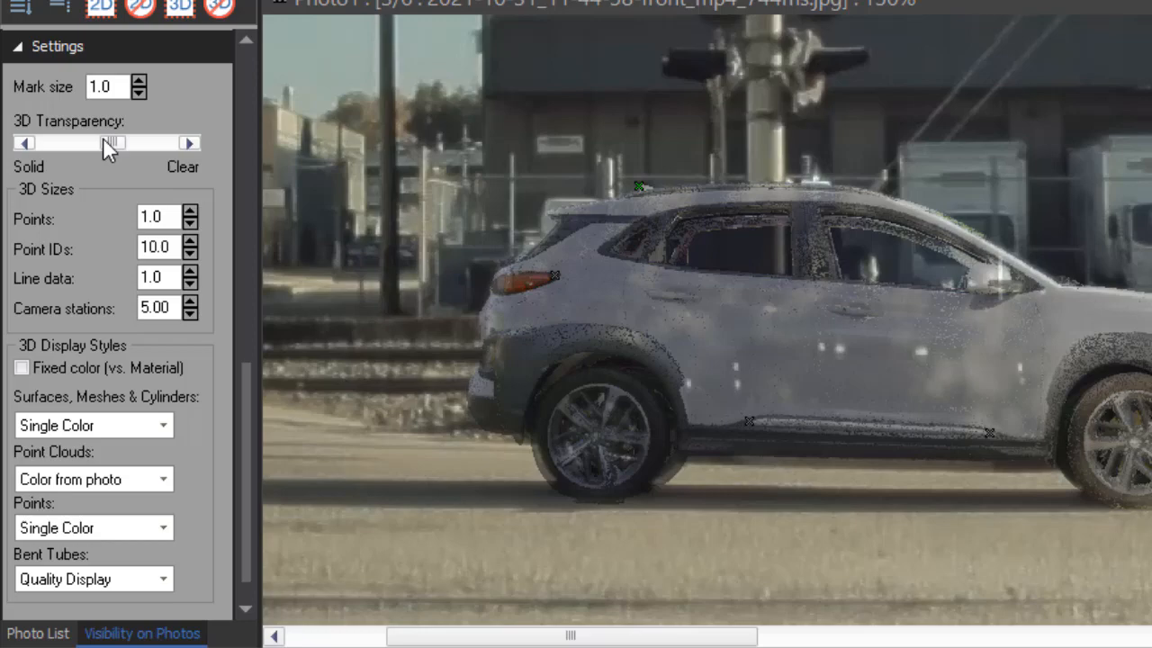
drag(108, 142, 88, 142)
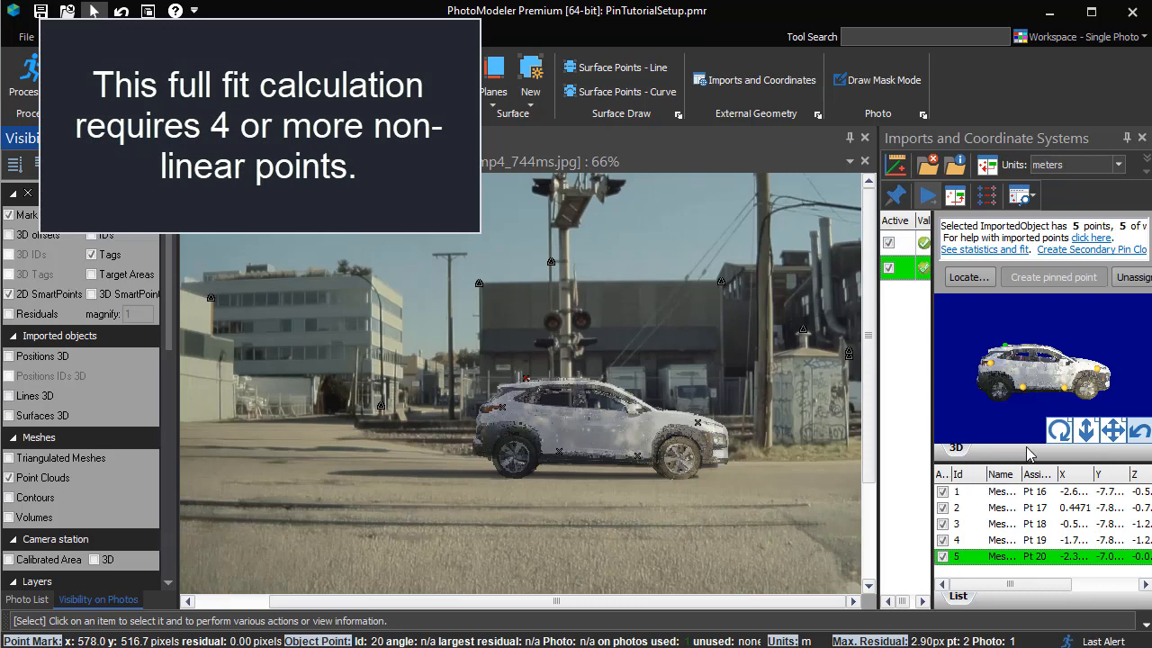
mouse_move(805, 454)
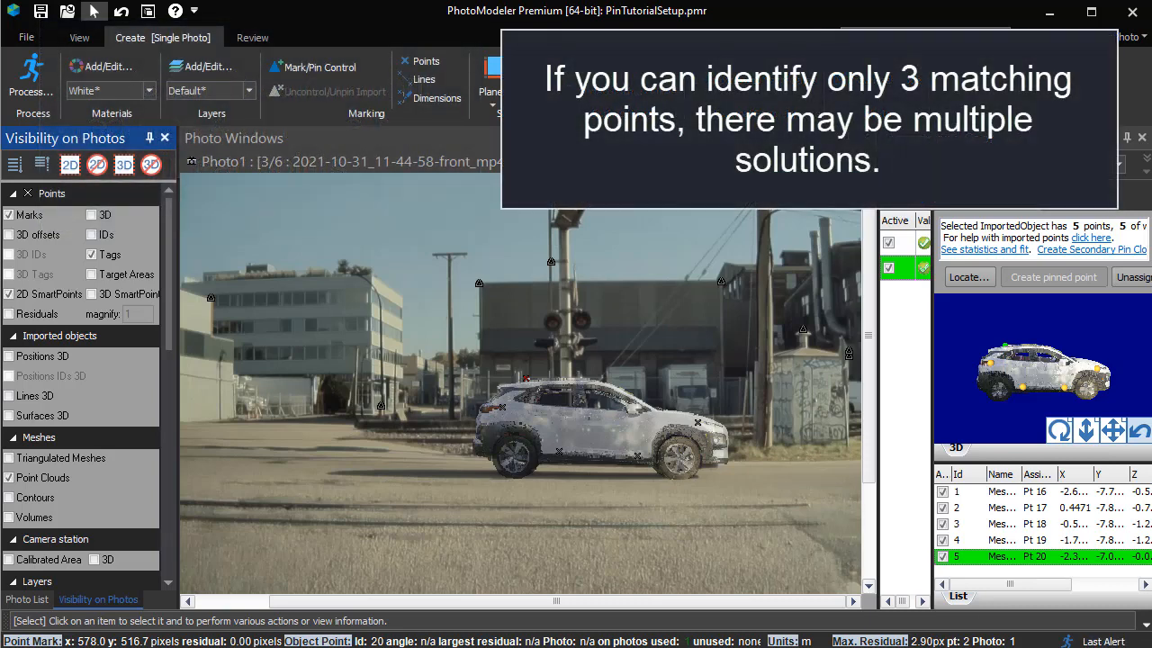
mouse_move(804, 491)
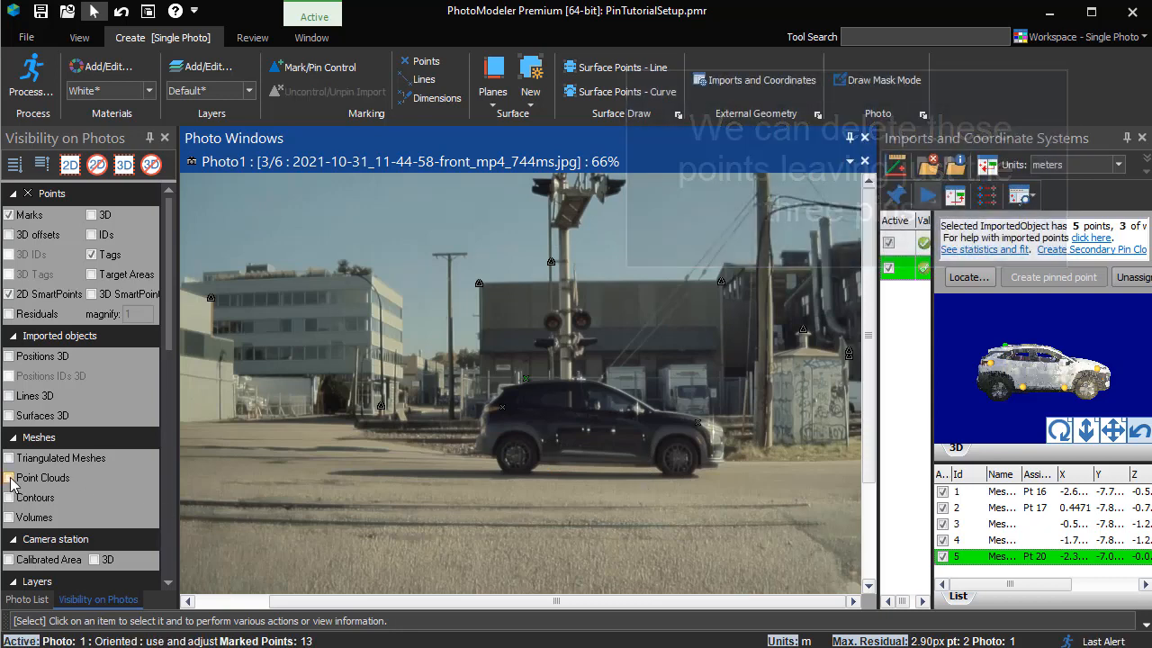
Check Point Clouds under Meshes to show the Kona cloud over the photo
click(8, 478)
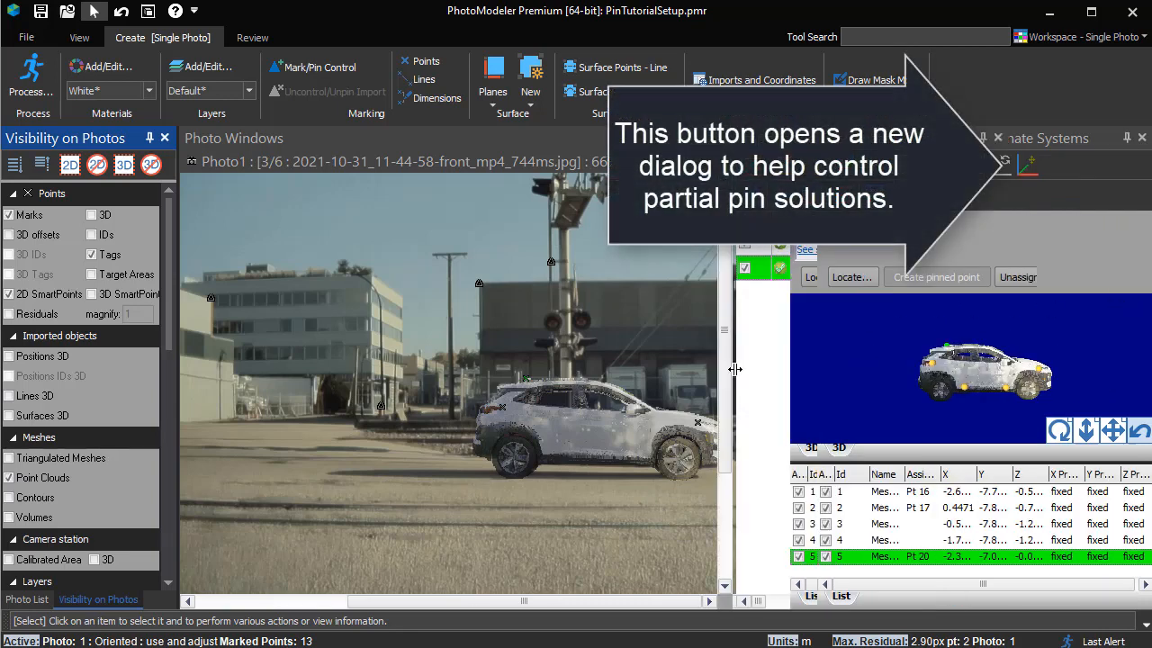
Compare pinned transform solution 2, then keep solution 1 (best) for the three rays
click(1028, 167)
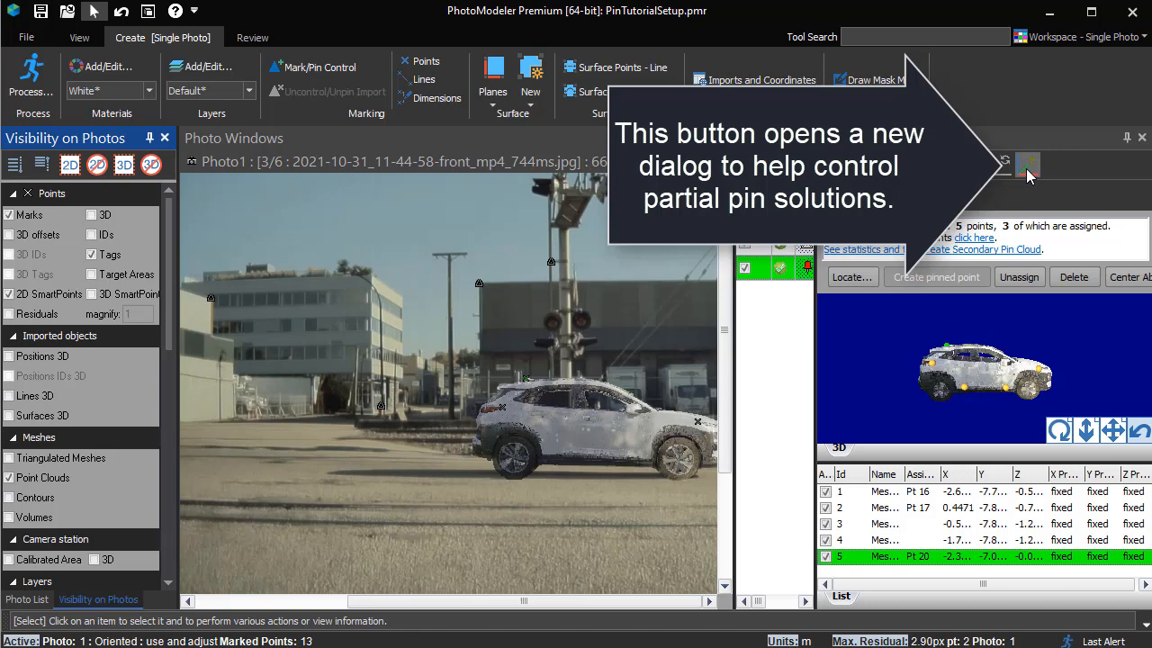
click(1029, 165)
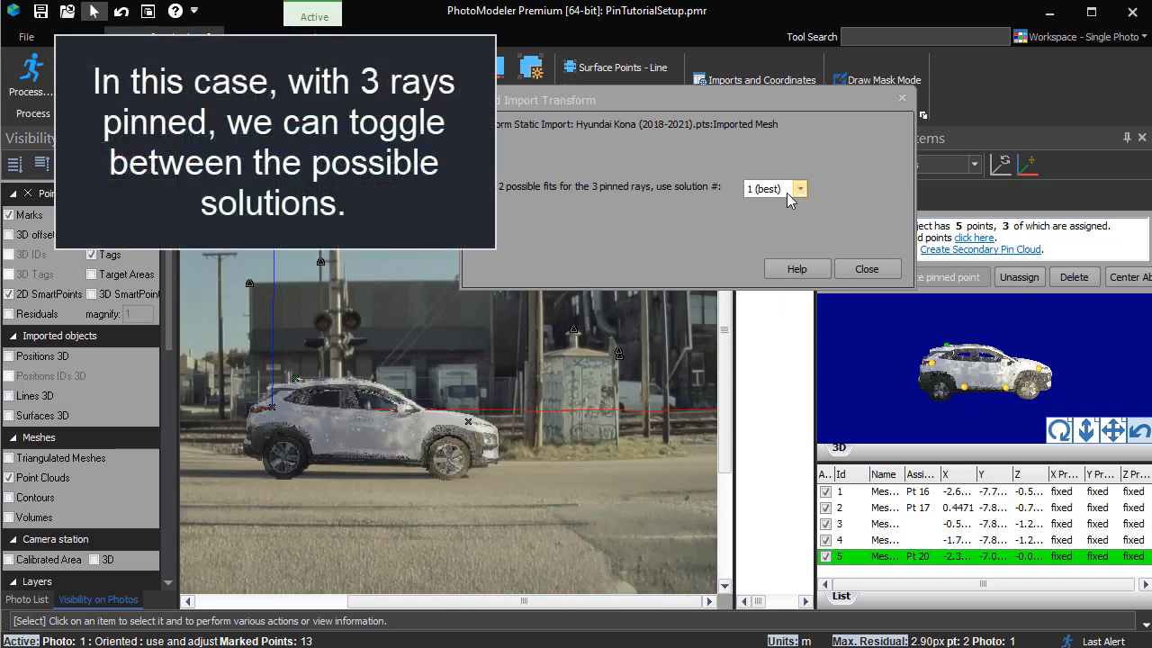
click(799, 188)
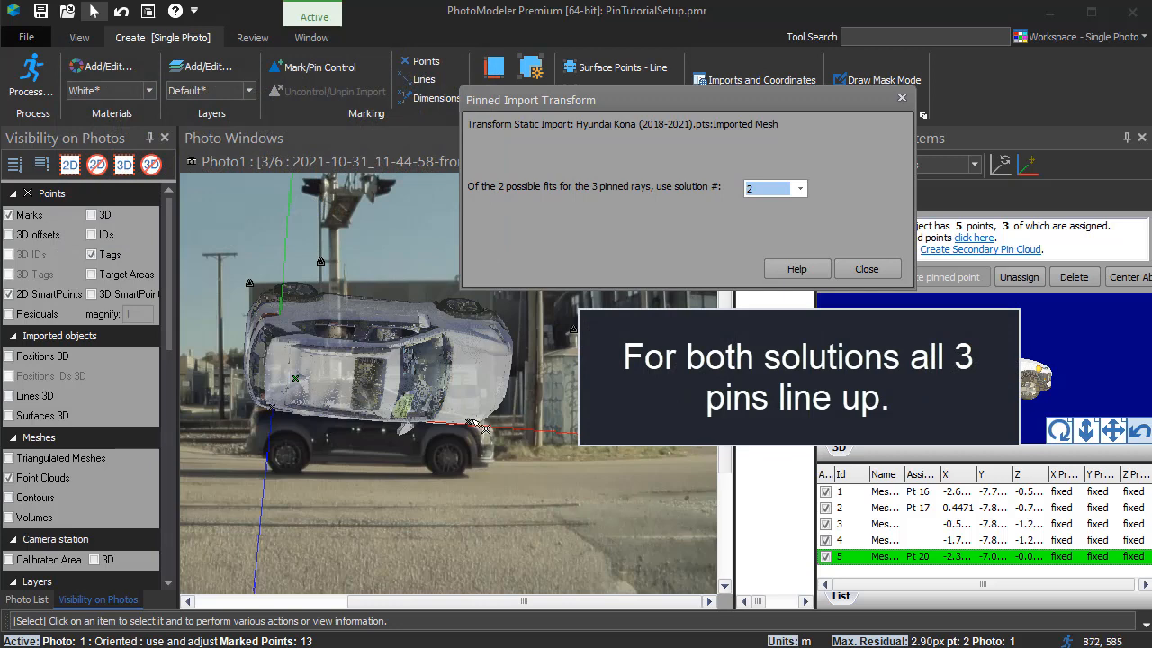
click(799, 188)
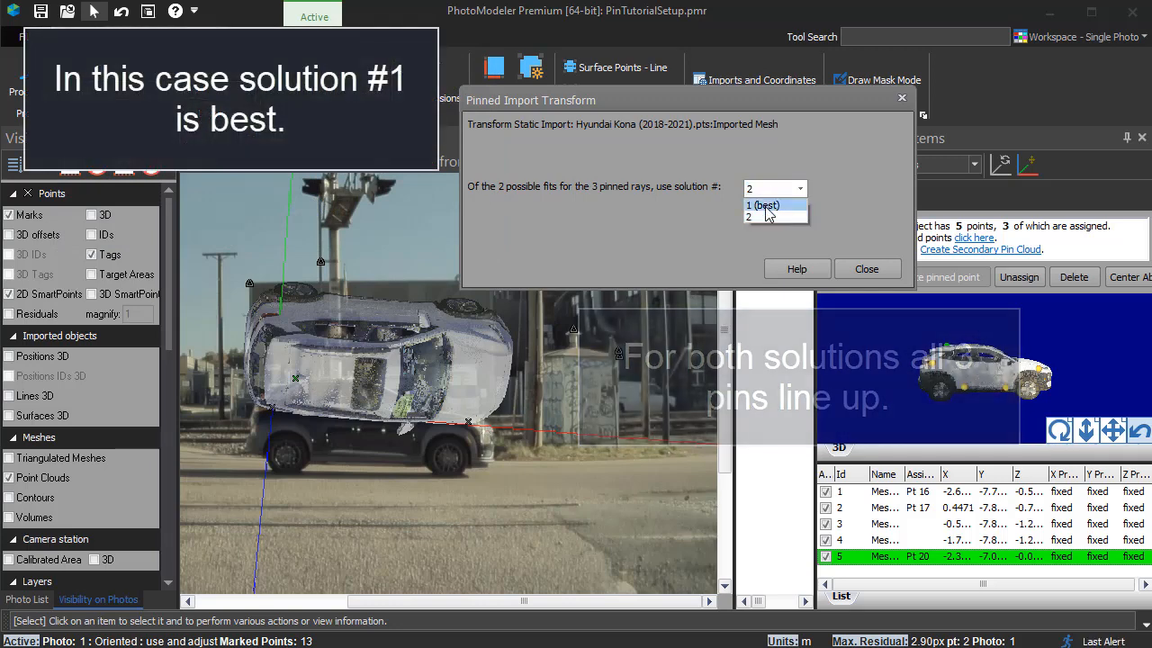
click(763, 204)
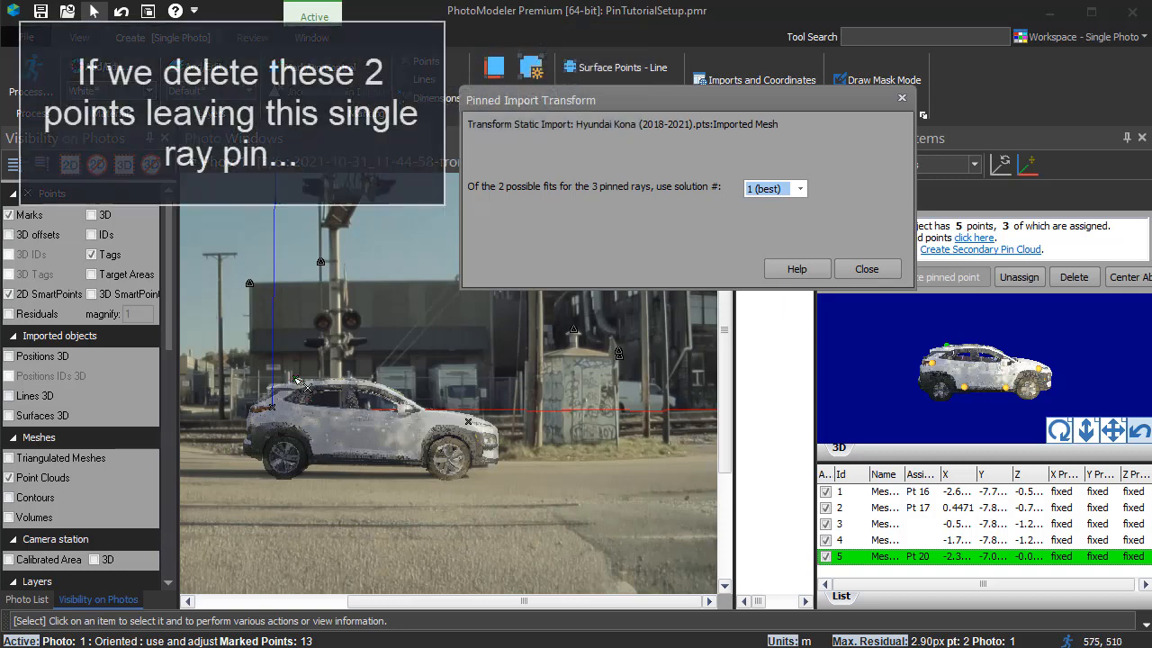
Delete two pins, rotate the car cloud about Z and Y, and slide it along the pinned ray
click(468, 423)
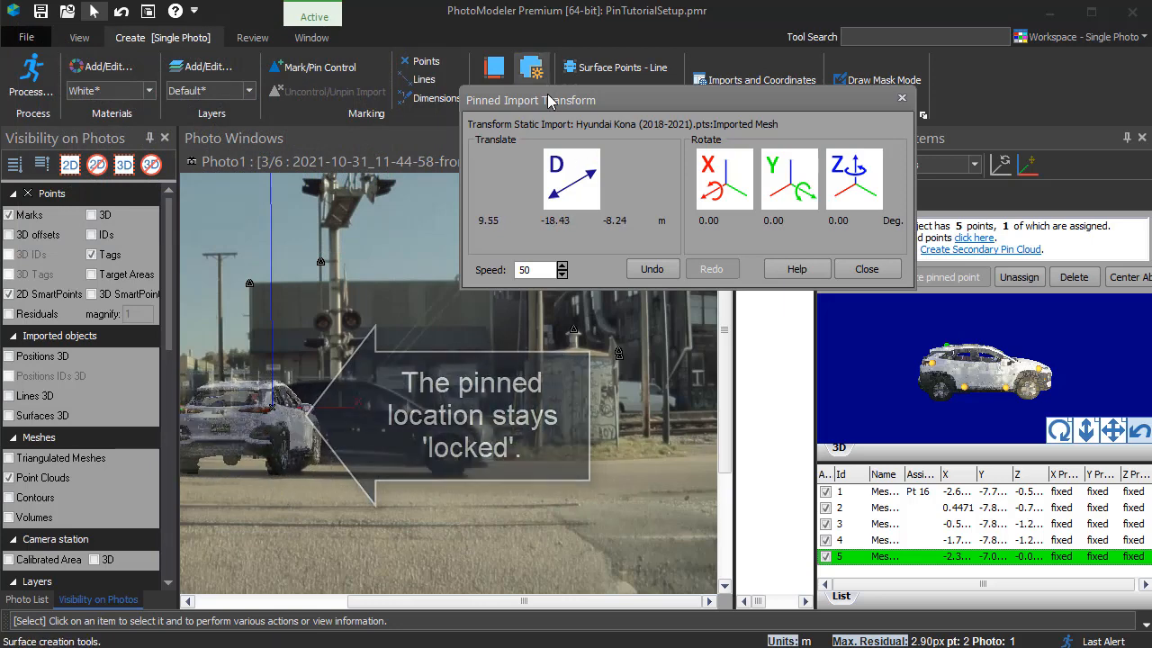
click(852, 177)
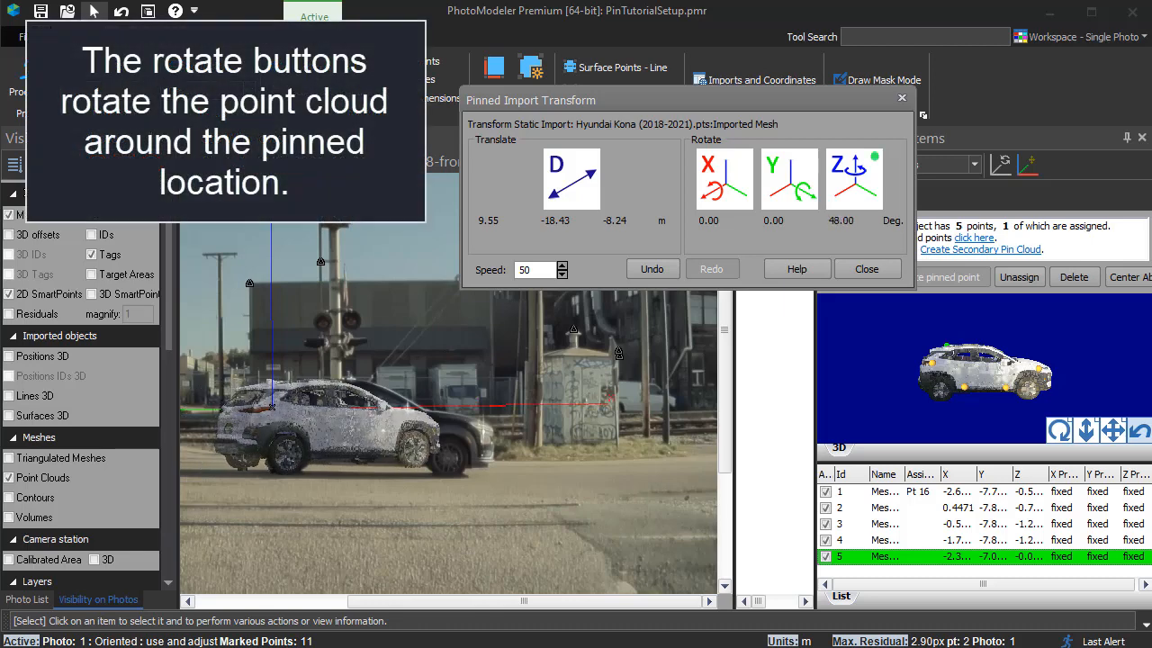
click(853, 178)
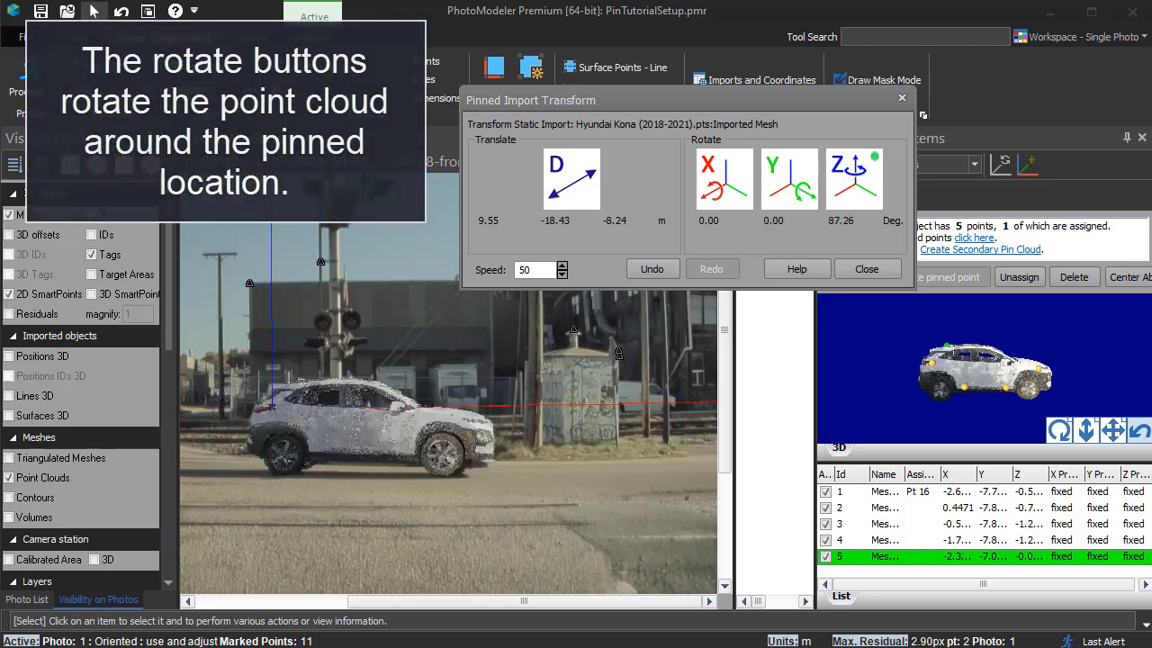
click(854, 177)
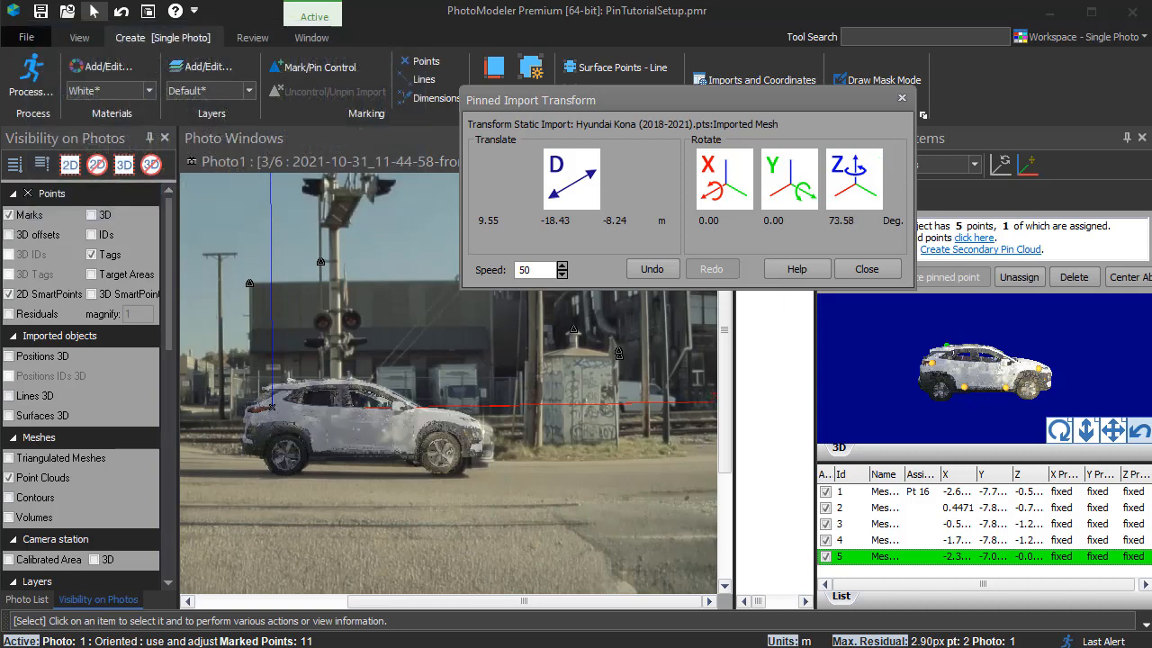
click(789, 177)
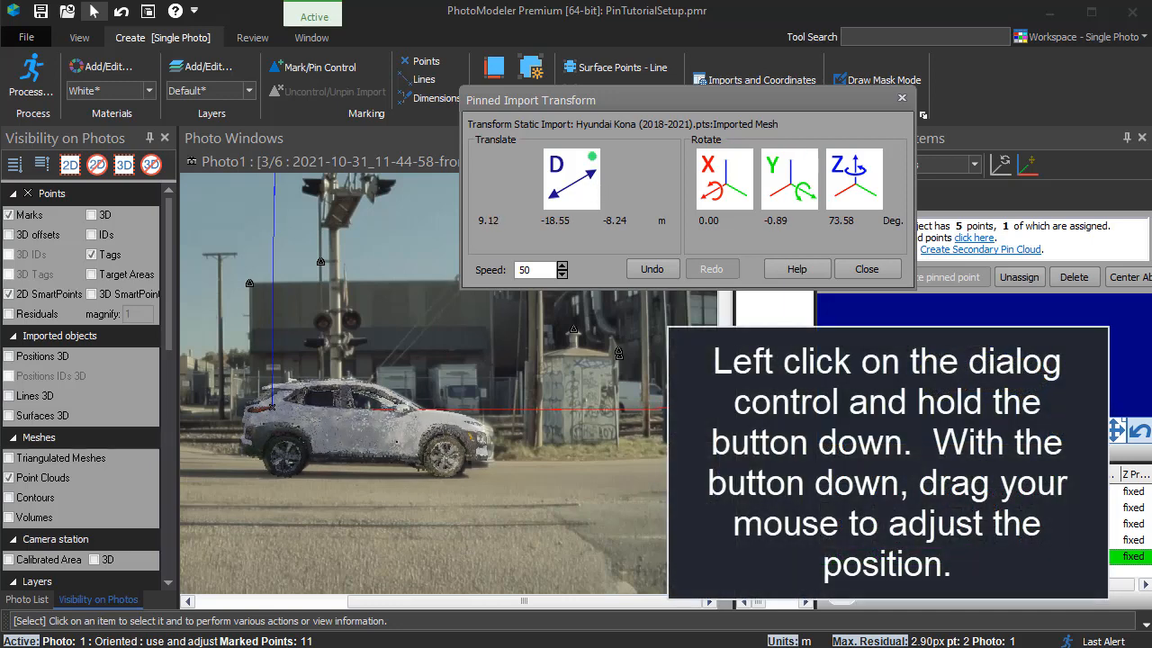
drag(556, 166, 576, 176)
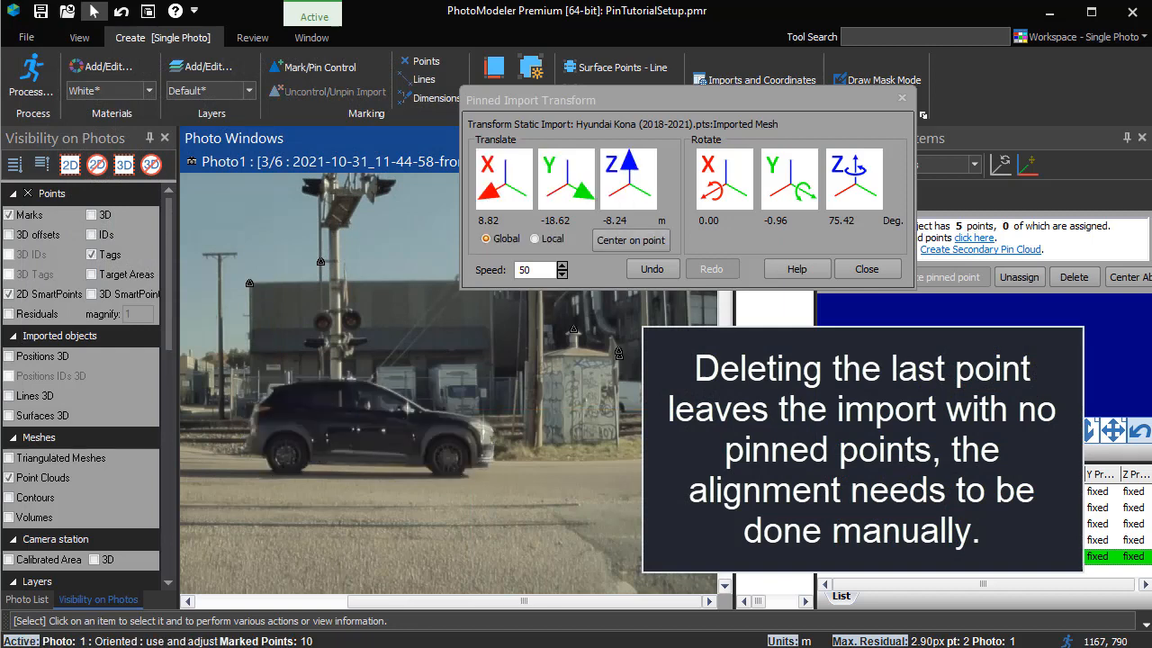
mouse_move(479, 441)
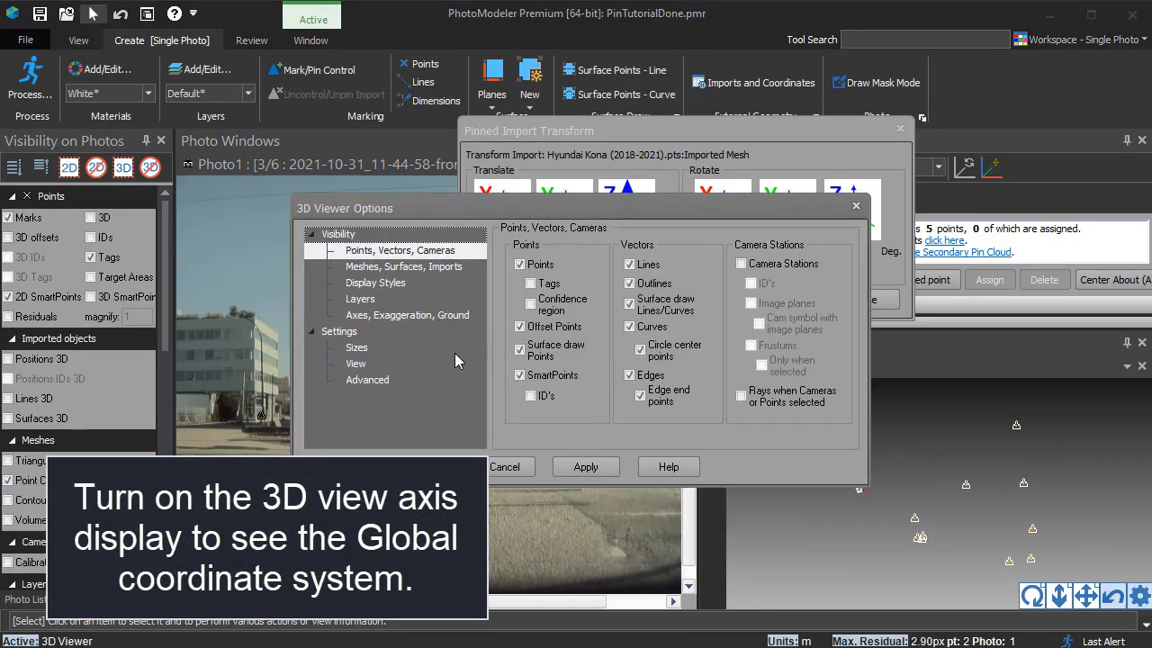
Enable 'Display overlay axis in corner' under Axes, Exaggeration, Ground in 3D Viewer Options
click(408, 314)
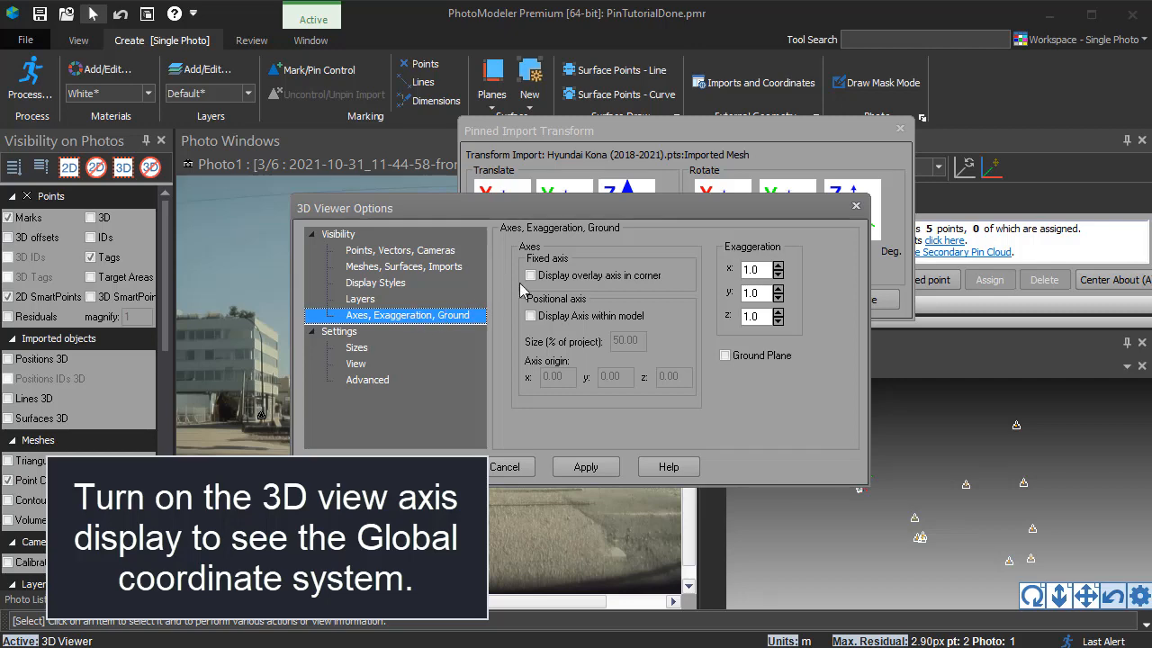
click(585, 467)
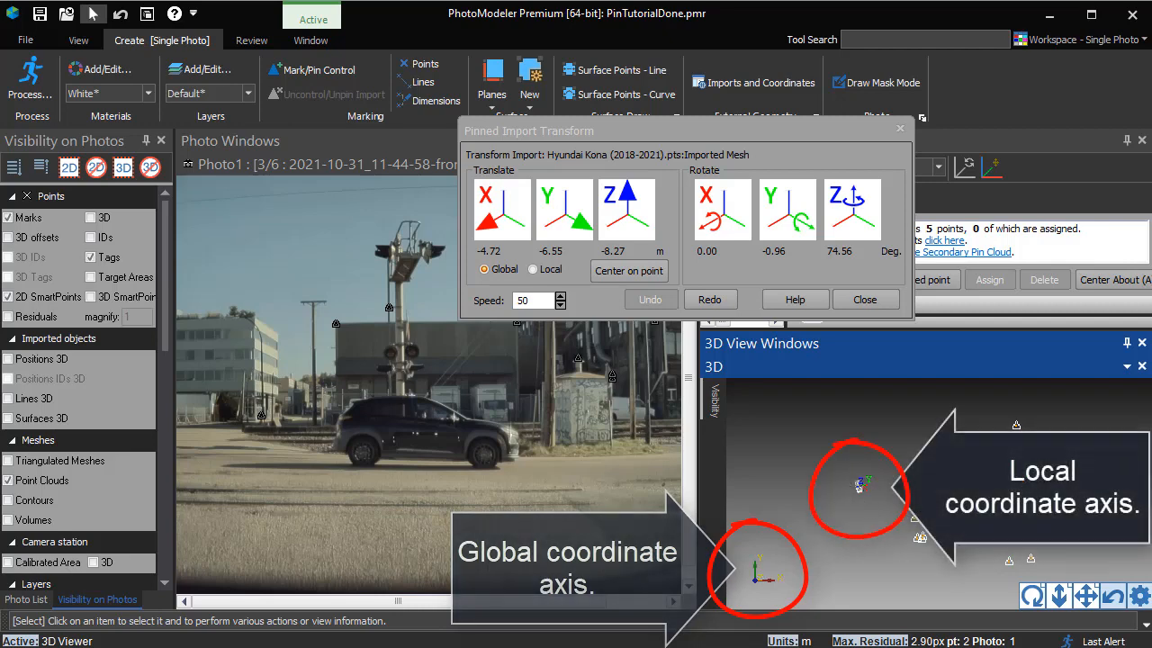
Translate the car cloud along global X and Y, then switch the transform to Local axes
click(484, 270)
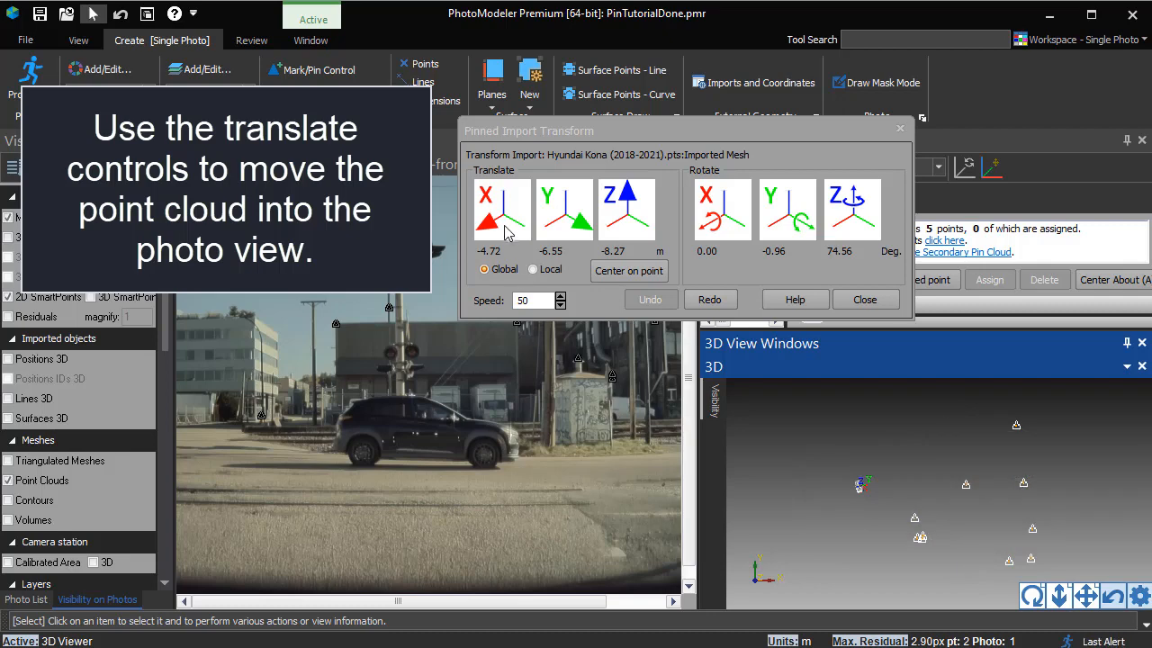
mouse_move(495, 221)
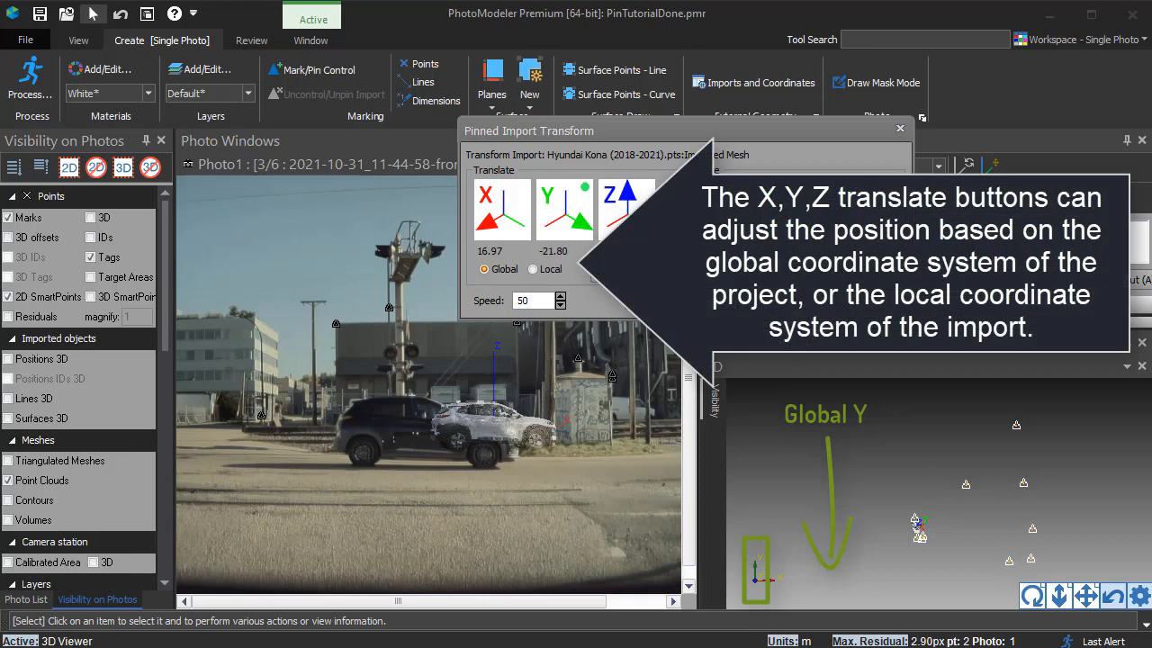
click(565, 202)
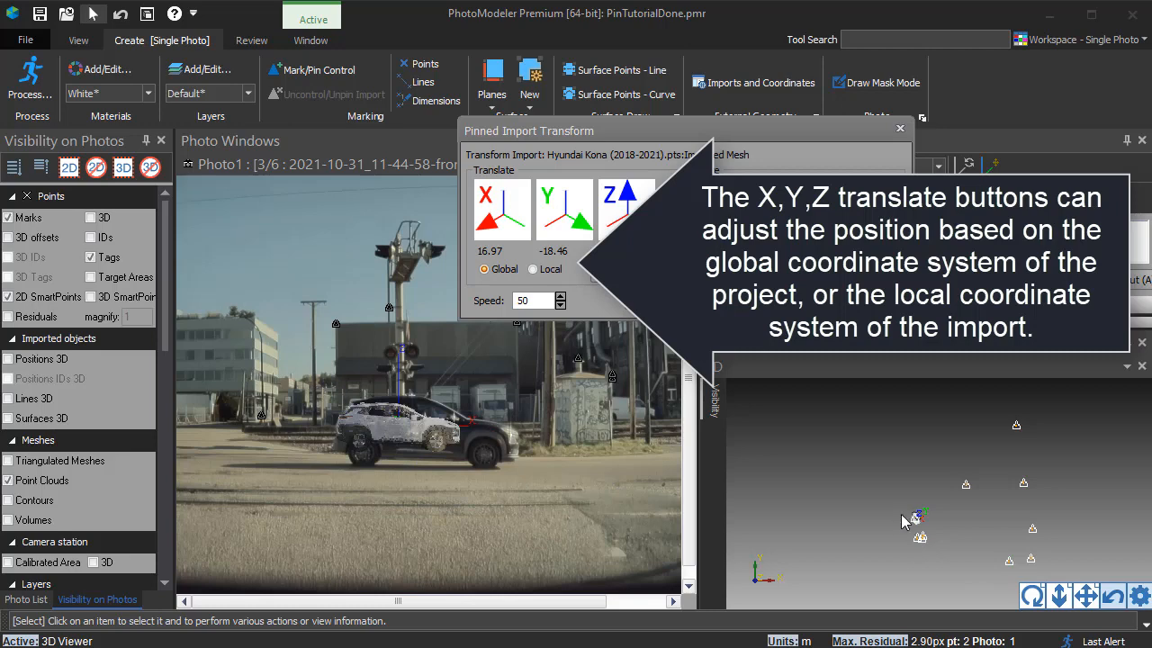
mouse_move(1060, 596)
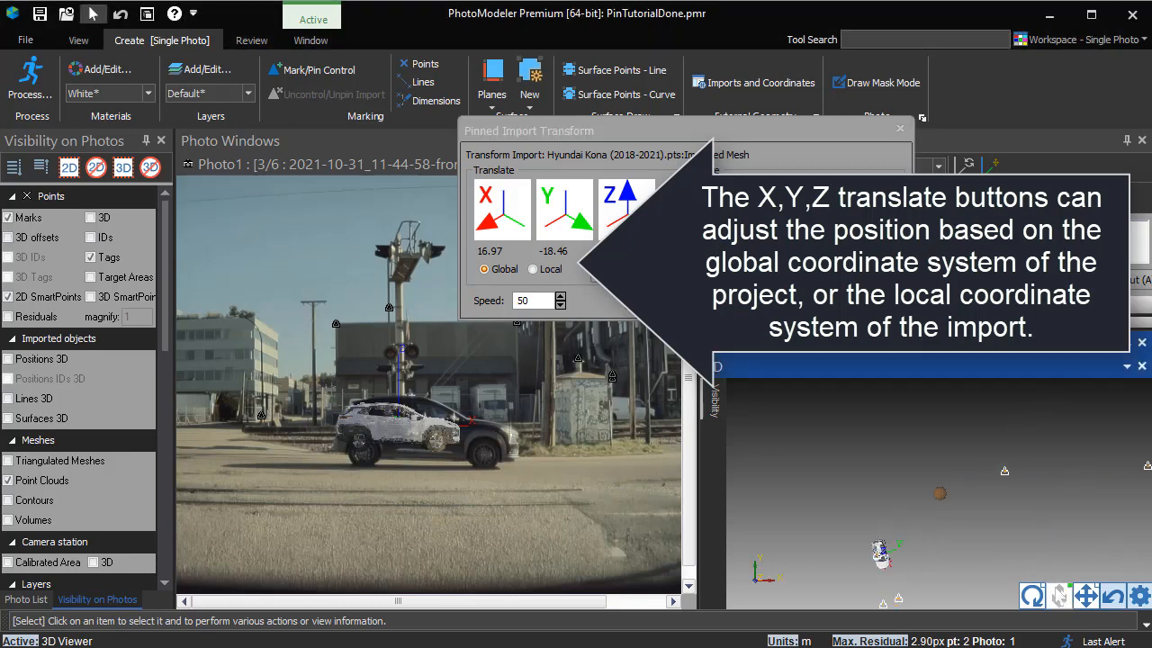
click(1059, 596)
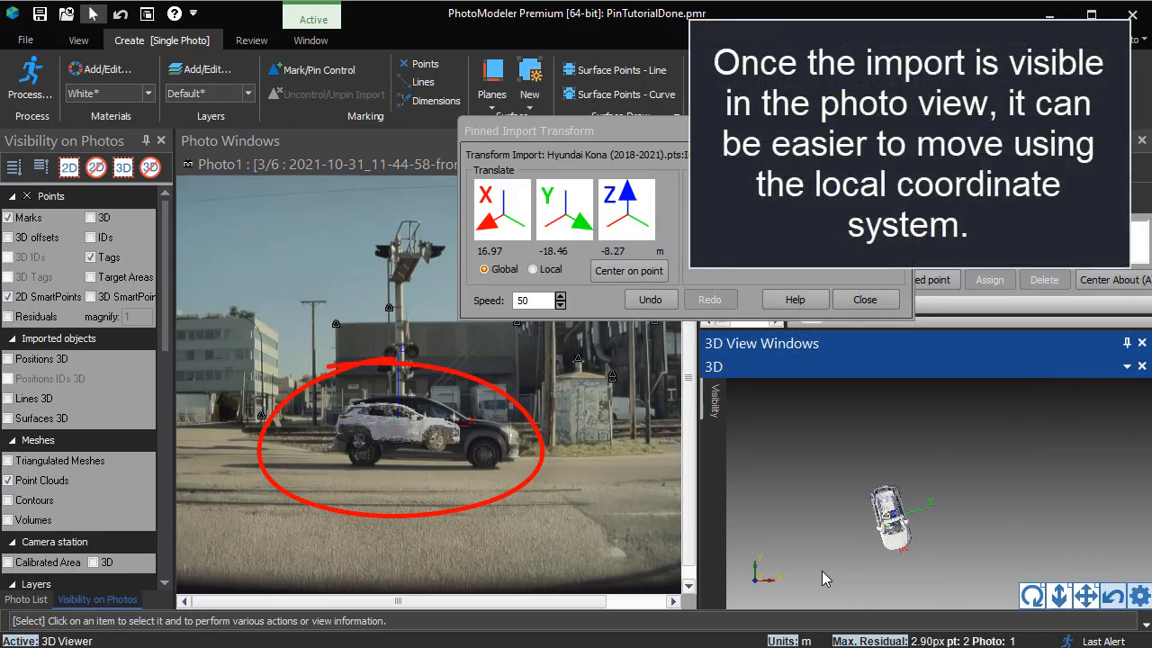
click(533, 269)
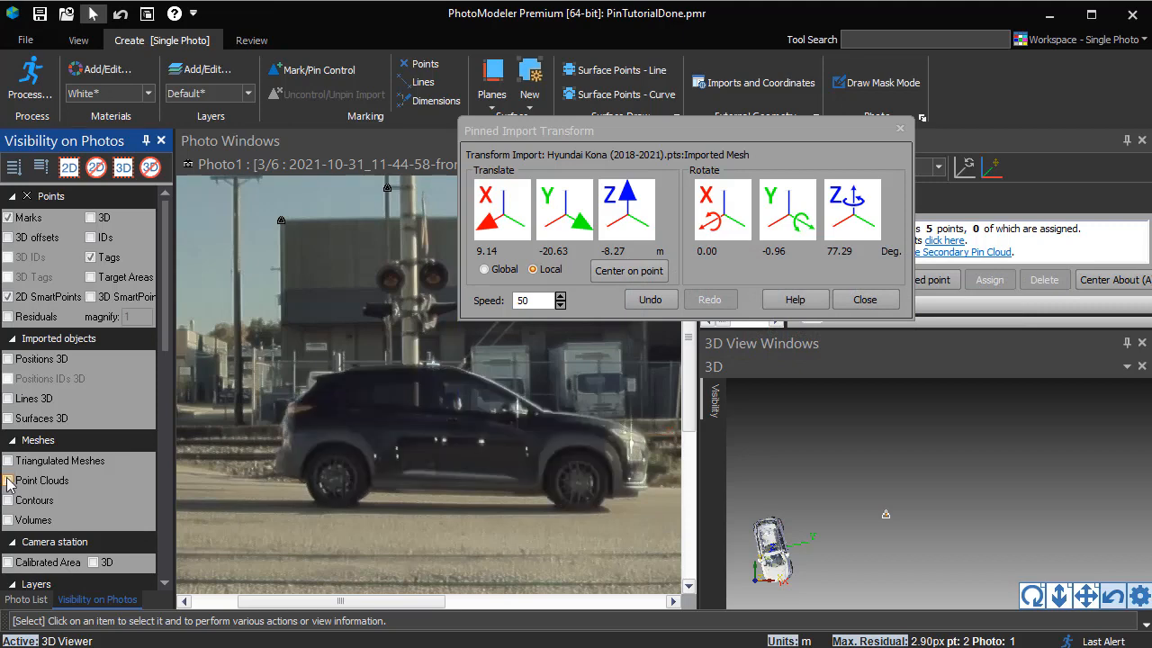
Refine the cloud with local controls, re-show point clouds, then close the transform controls and Imports pane
click(7, 479)
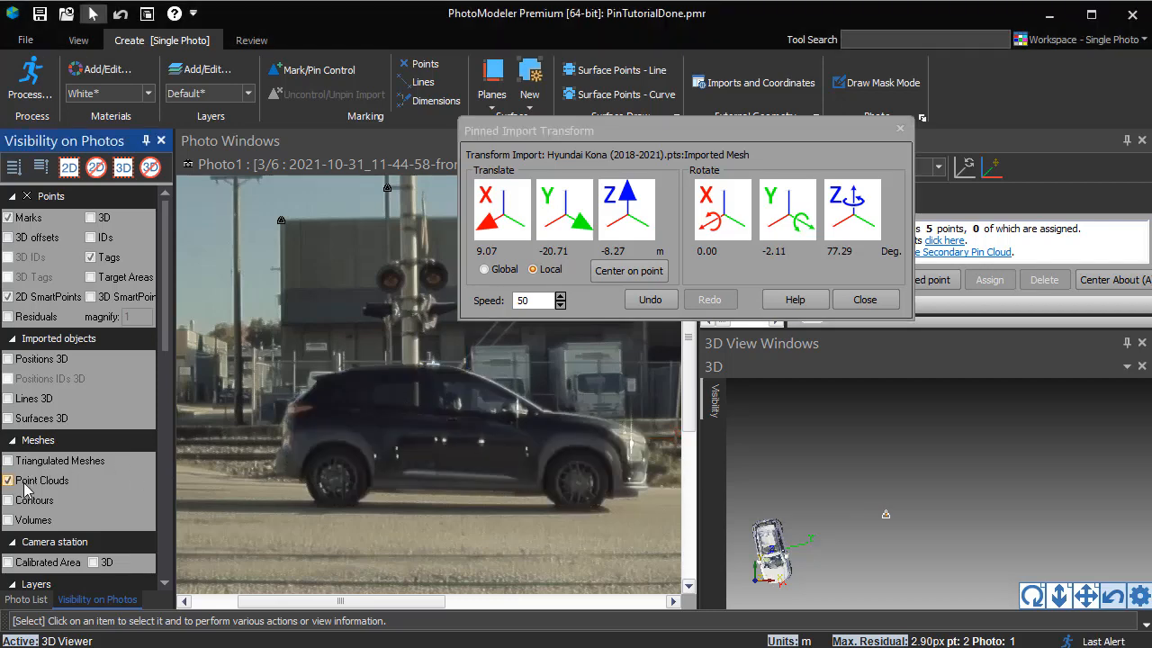
click(628, 271)
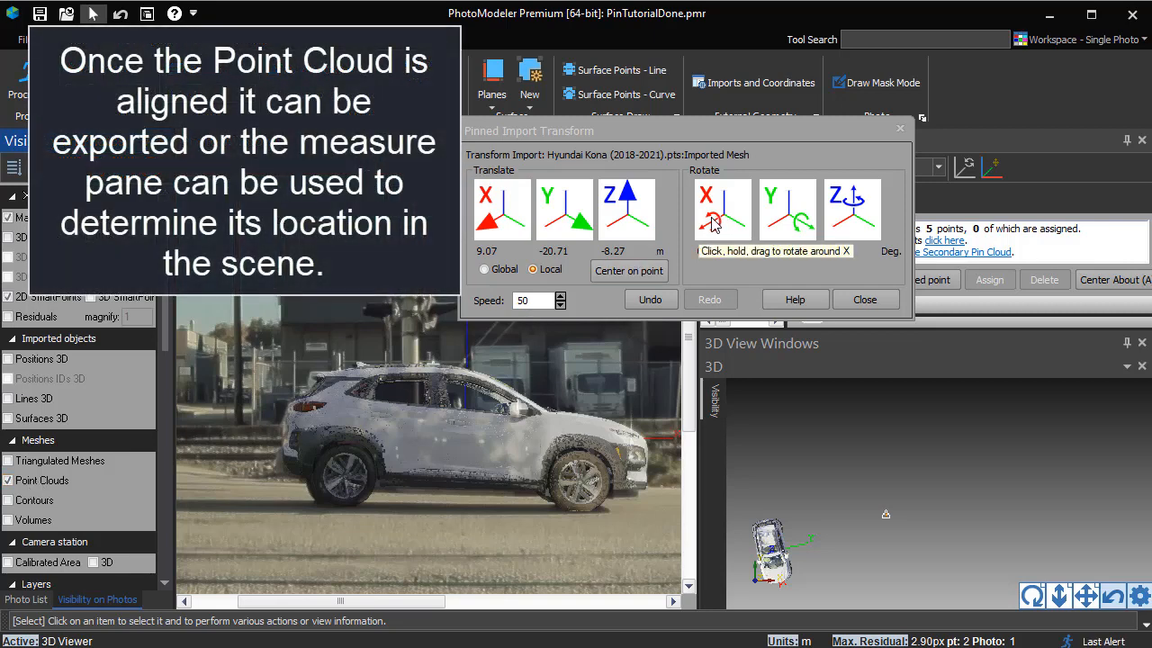
drag(720, 207, 882, 162)
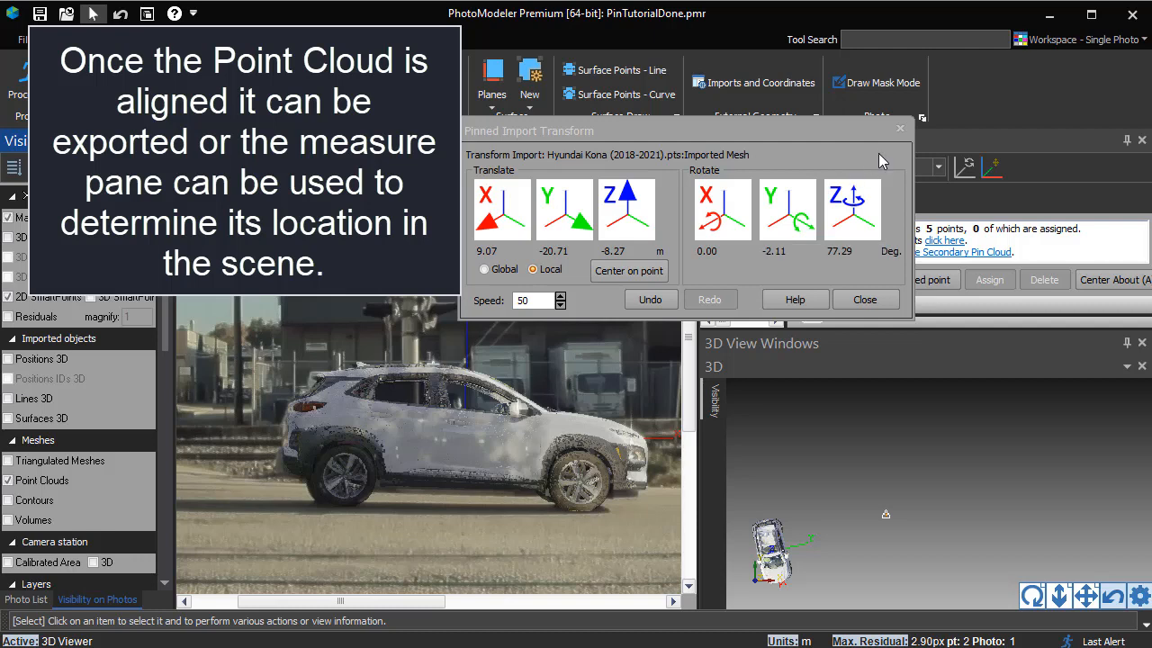
click(864, 299)
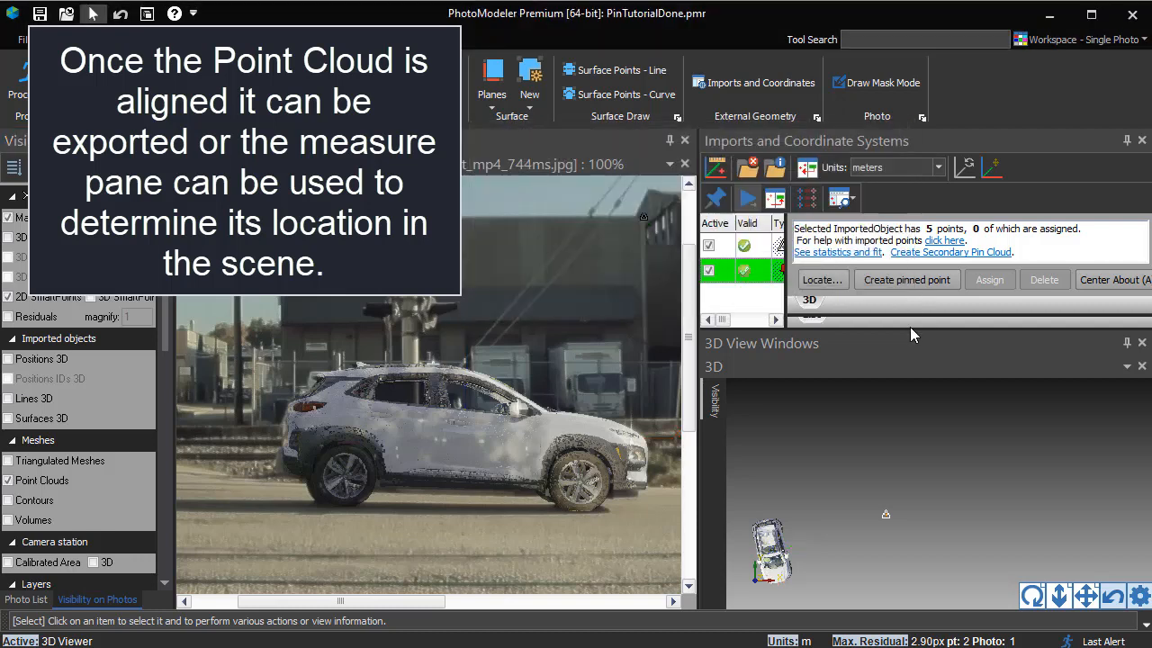
mouse_move(1143, 144)
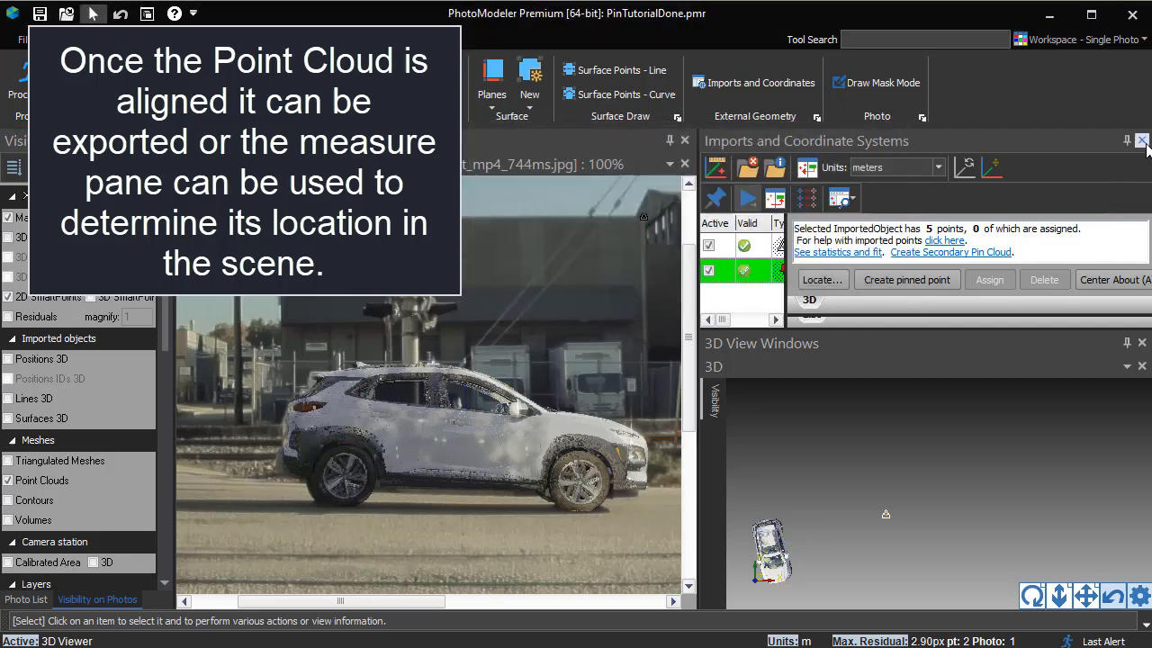
click(1141, 141)
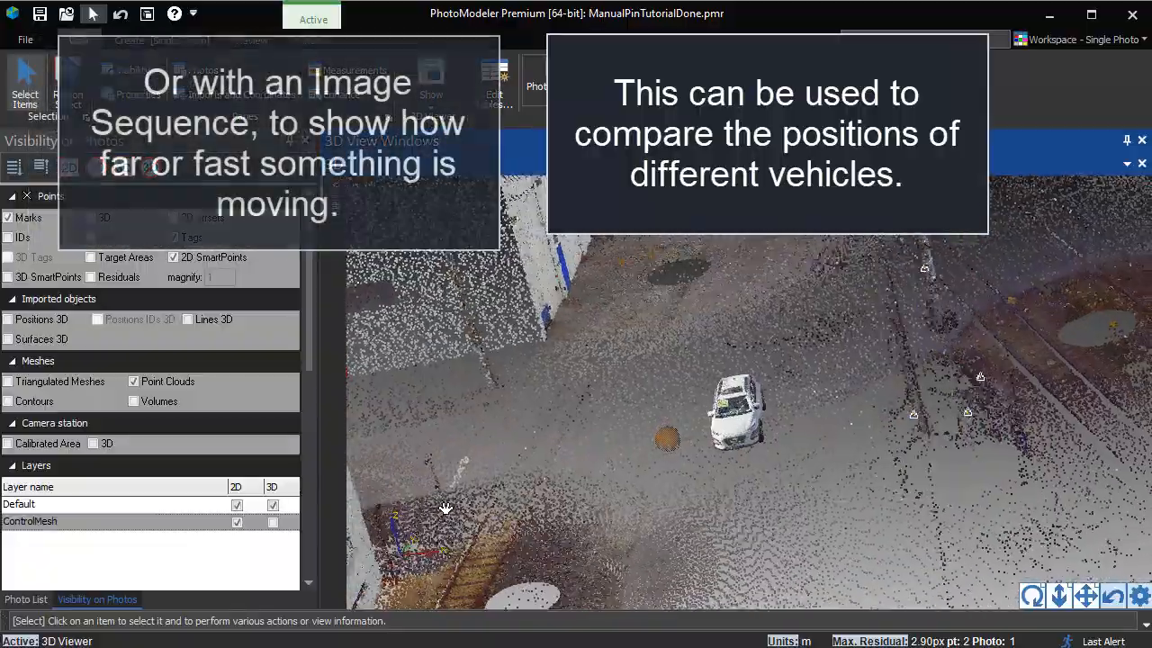
Orbit the 3D view to look down on the aligned car within the street-scene cloud
drag(738, 414, 756, 468)
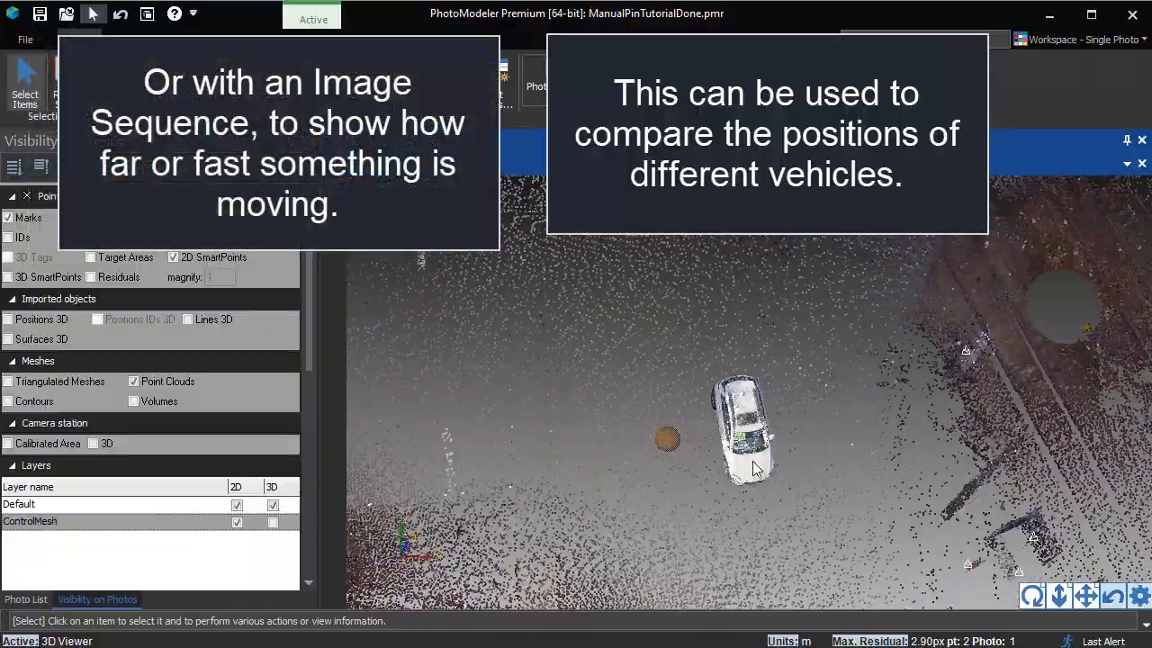